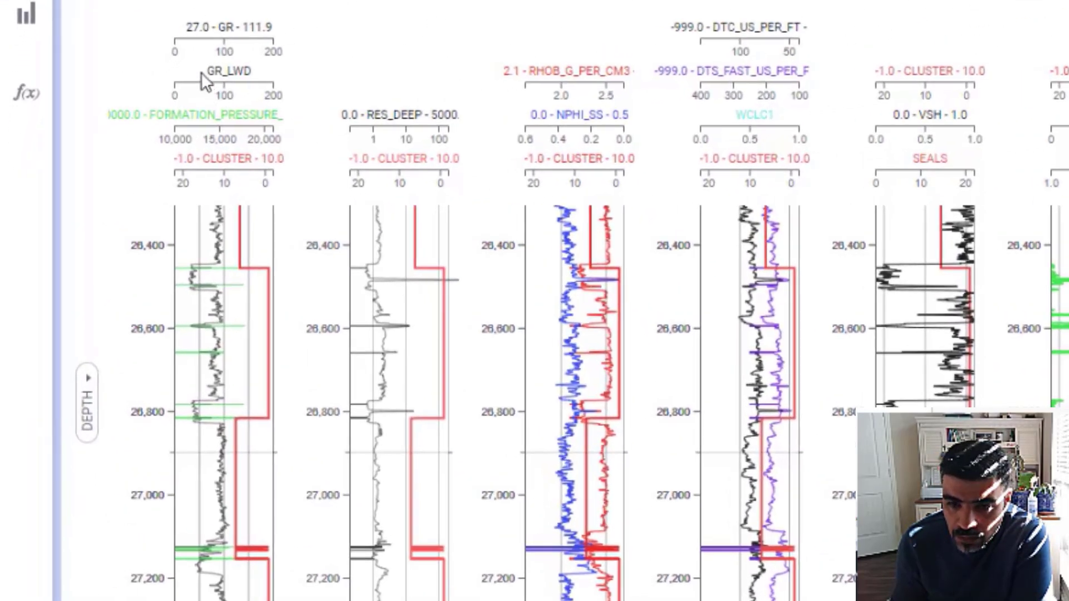
{"action": "mouse_move", "coordinate": [242, 85]}
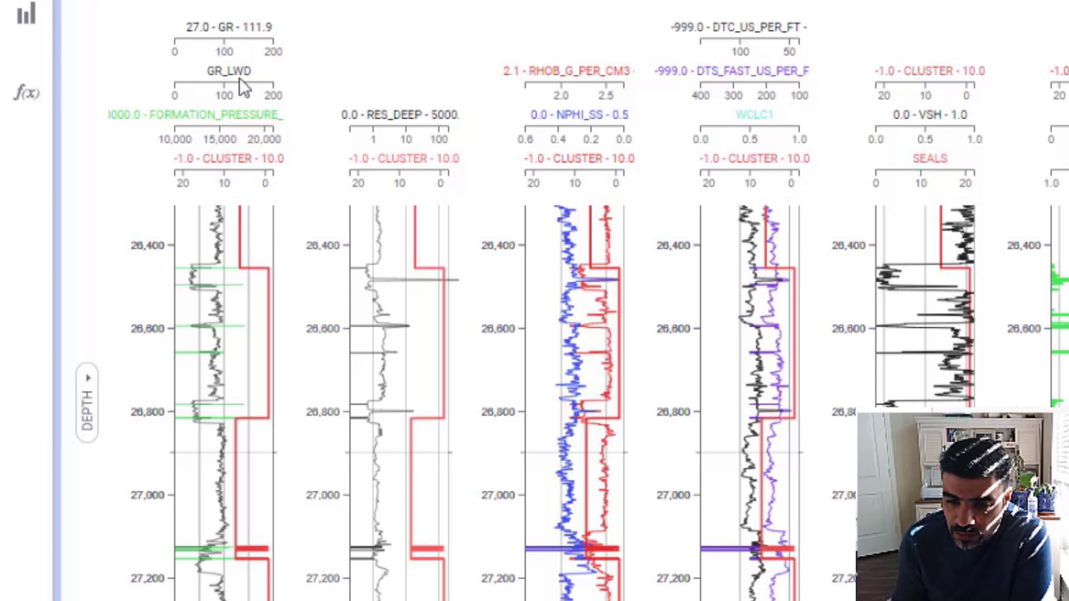
{"action": "mouse_move", "coordinate": [383, 169]}
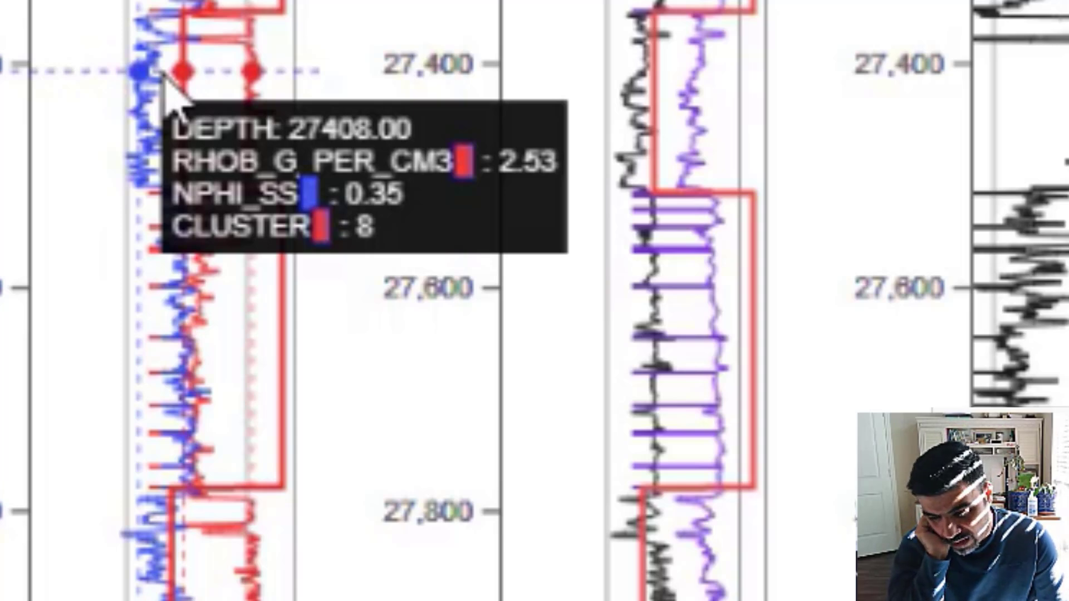
{"action": "mouse_move", "coordinate": [354, 498]}
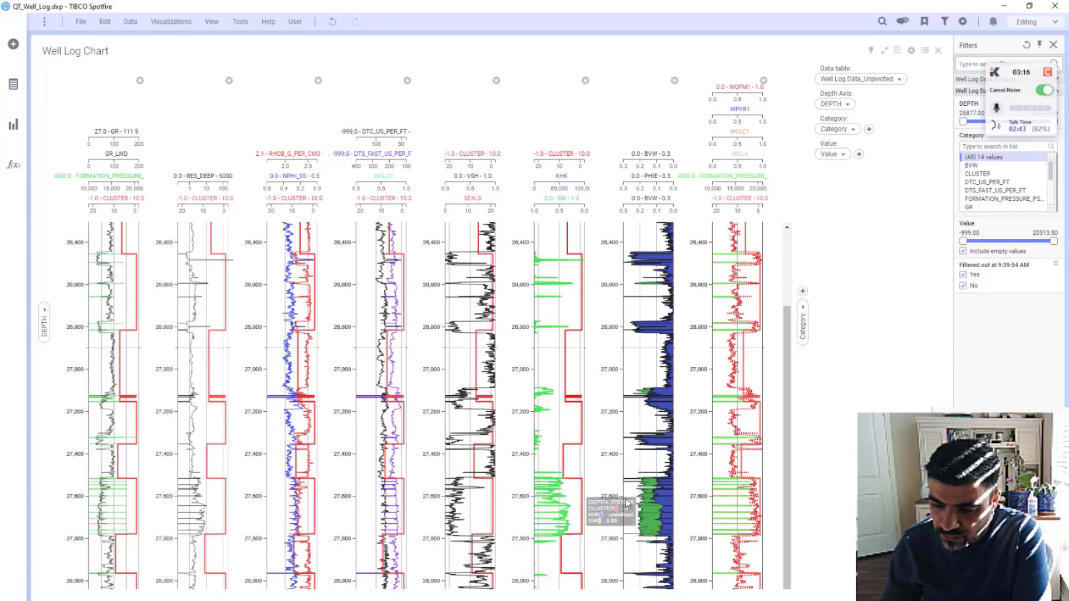
{"action": "mouse_move", "coordinate": [763, 518]}
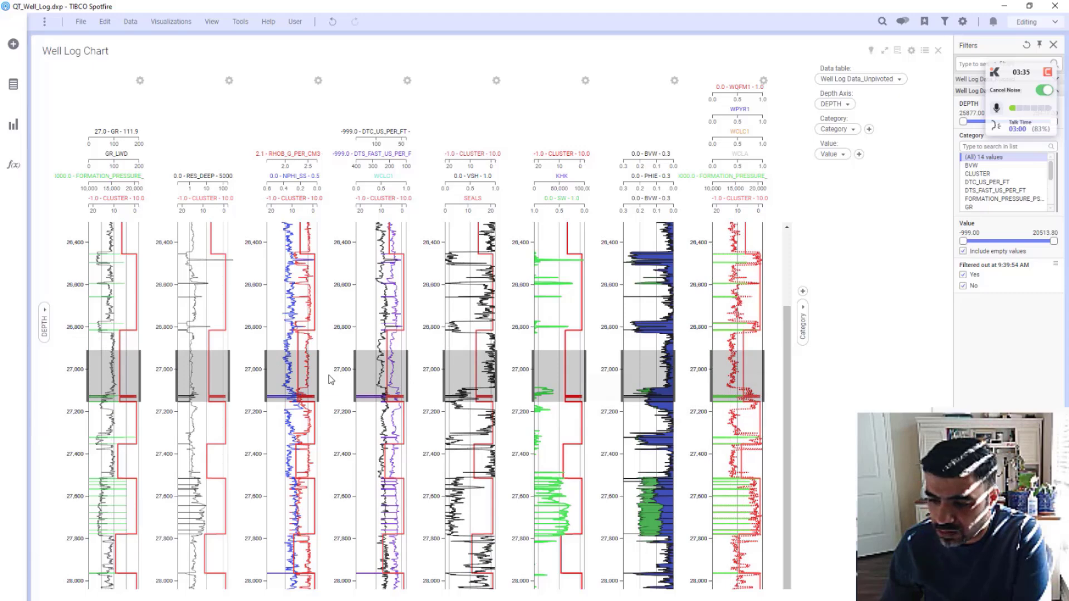
{"action": "mouse_move", "coordinate": [439, 401]}
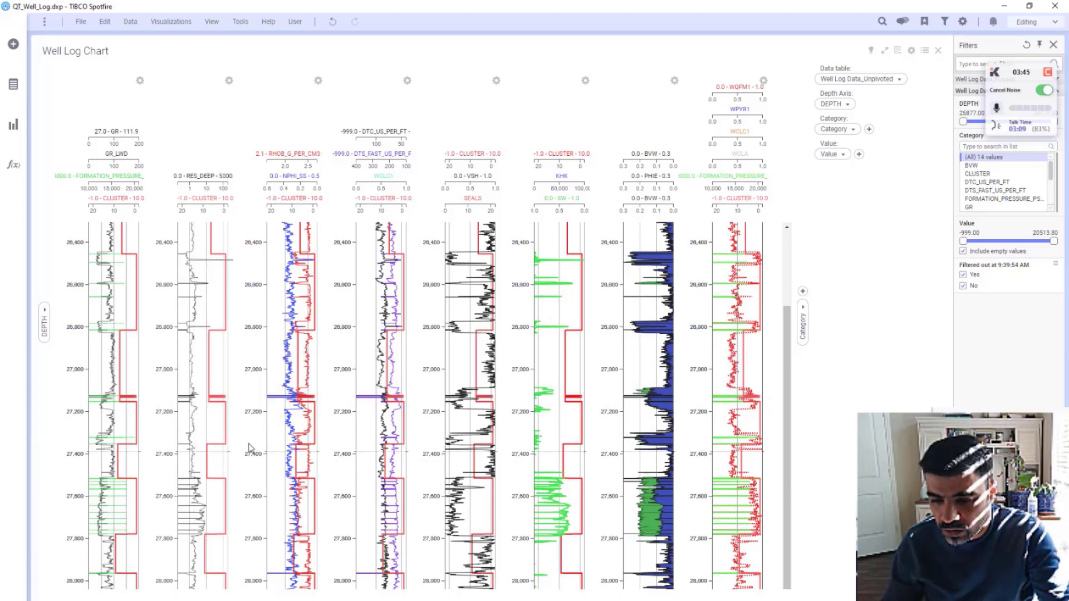
Browse down through the spotfire-mod-welllog repository page on GitHub
{"action": "left_click_drag", "start_coordinate": [68, 419], "coordinate": [239, 484]}
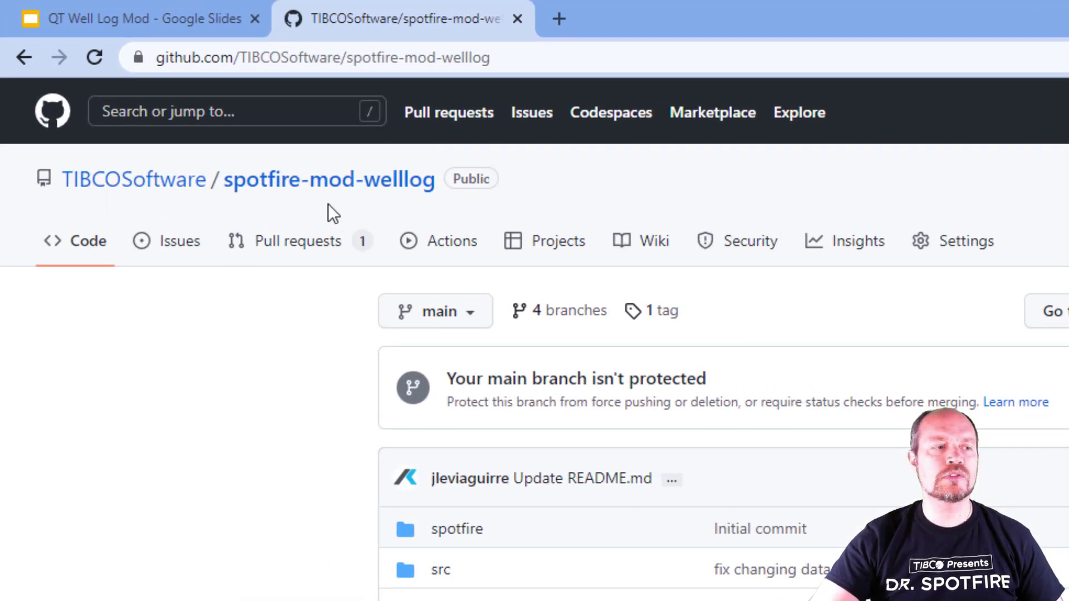
{"action": "left_click", "coordinate": [497, 57]}
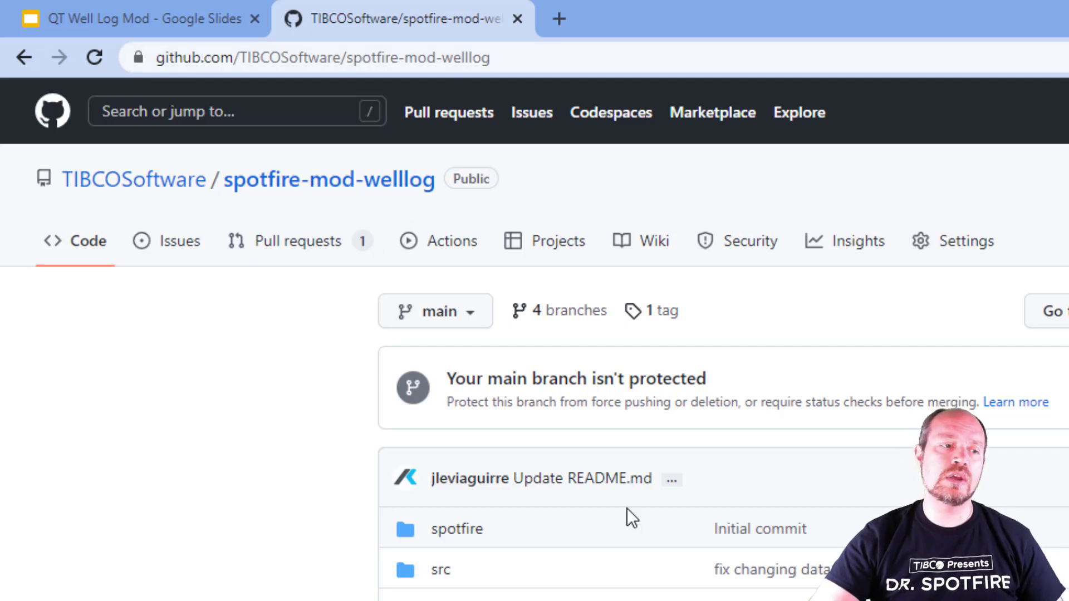
{"action": "scroll", "scroll_direction": "down", "scroll_amount": 3}
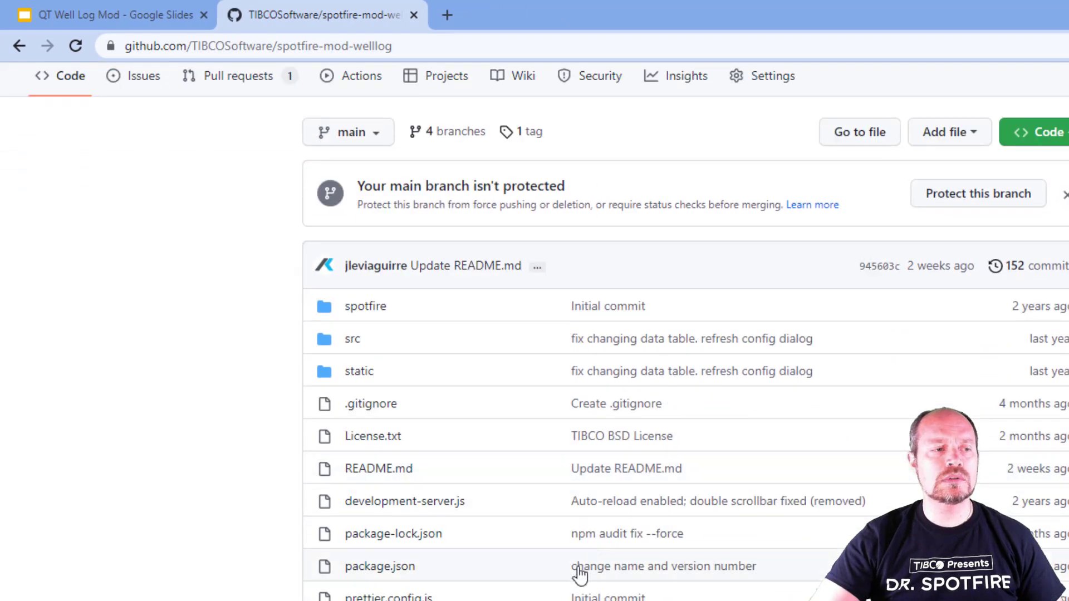
{"action": "scroll", "scroll_direction": "down", "scroll_amount": 3}
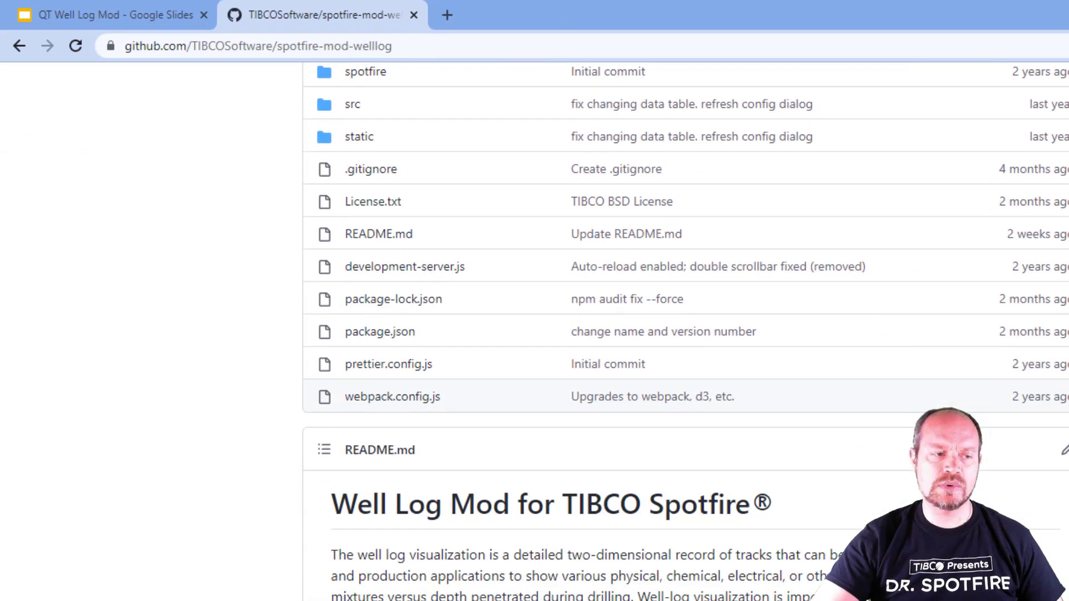
{"action": "scroll", "scroll_direction": "down", "scroll_amount": 3}
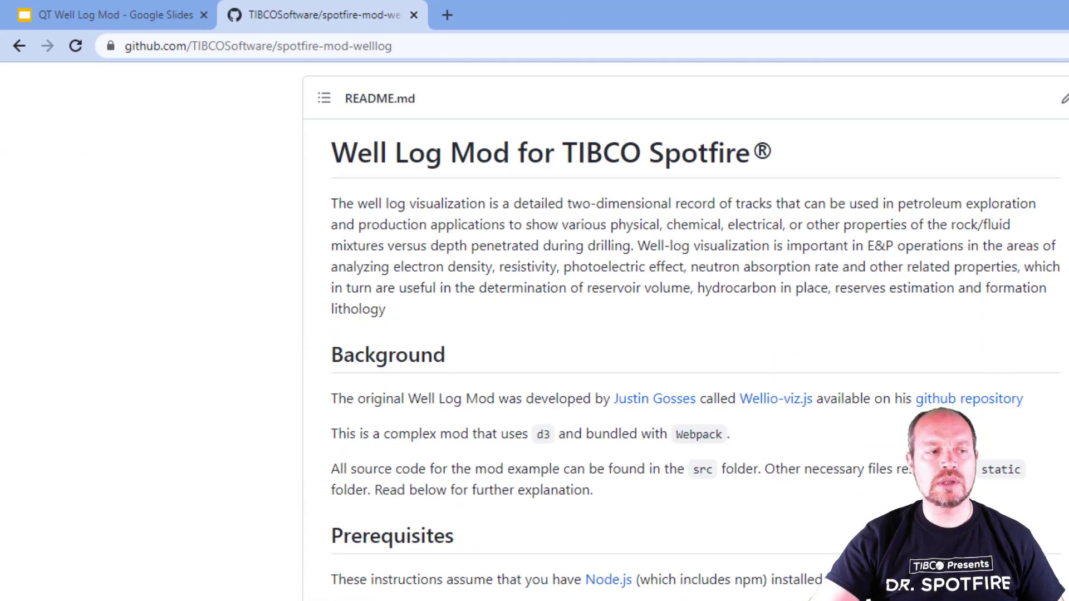
{"action": "scroll", "scroll_direction": "down", "scroll_amount": 3}
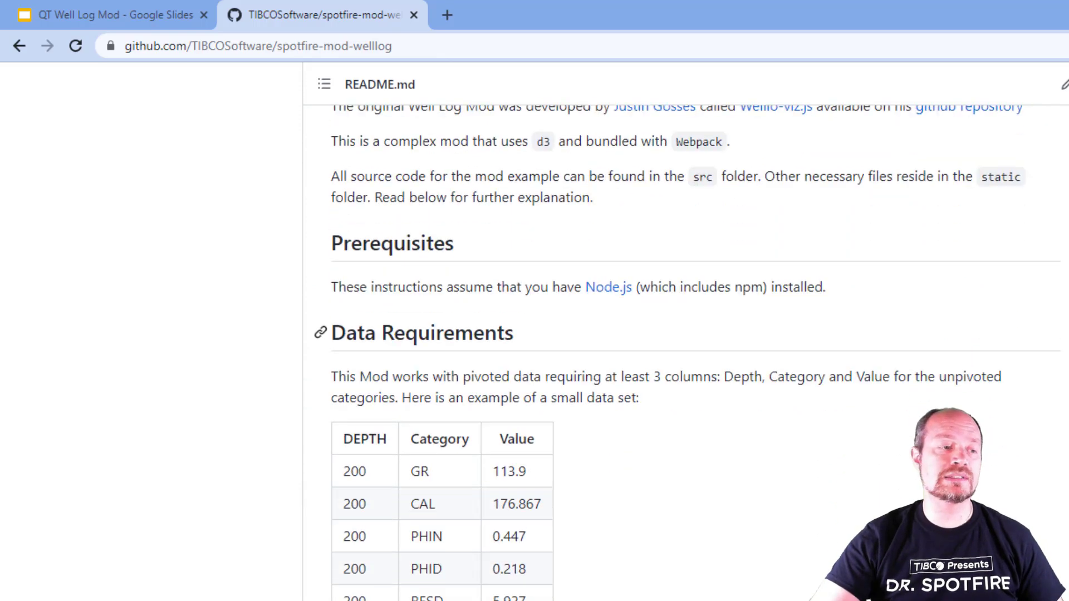
{"action": "scroll", "scroll_direction": "down", "scroll_amount": 3}
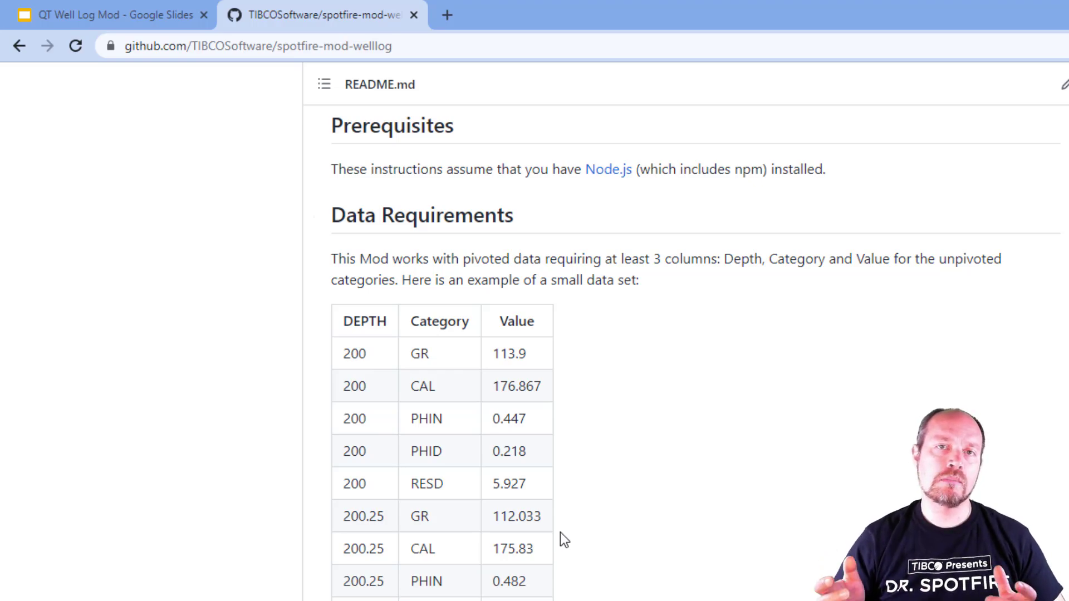
{"action": "mouse_move", "coordinate": [570, 542]}
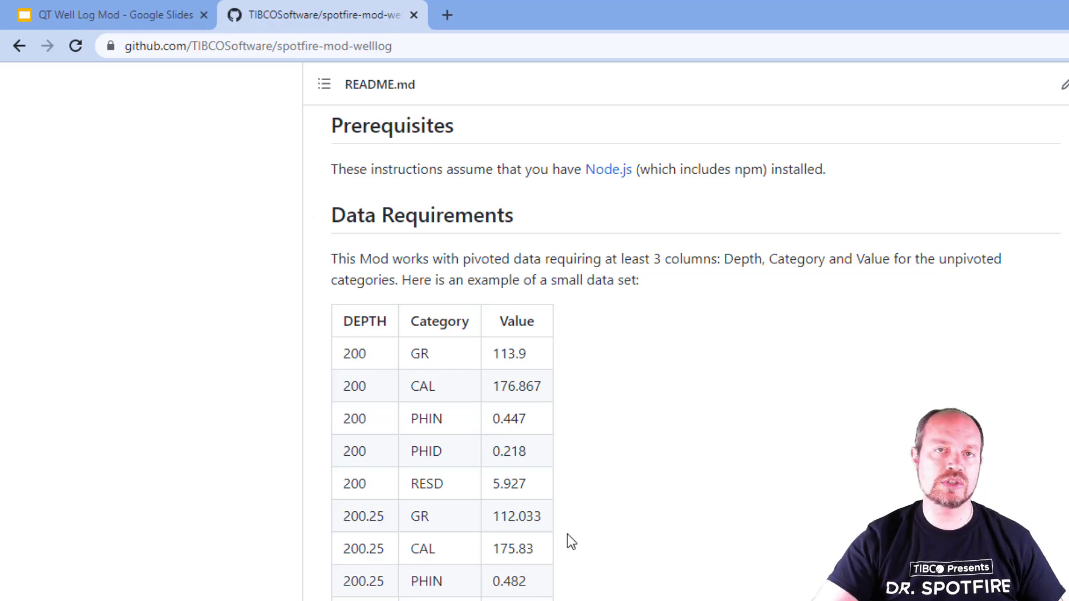
{"action": "mouse_move", "coordinate": [766, 584]}
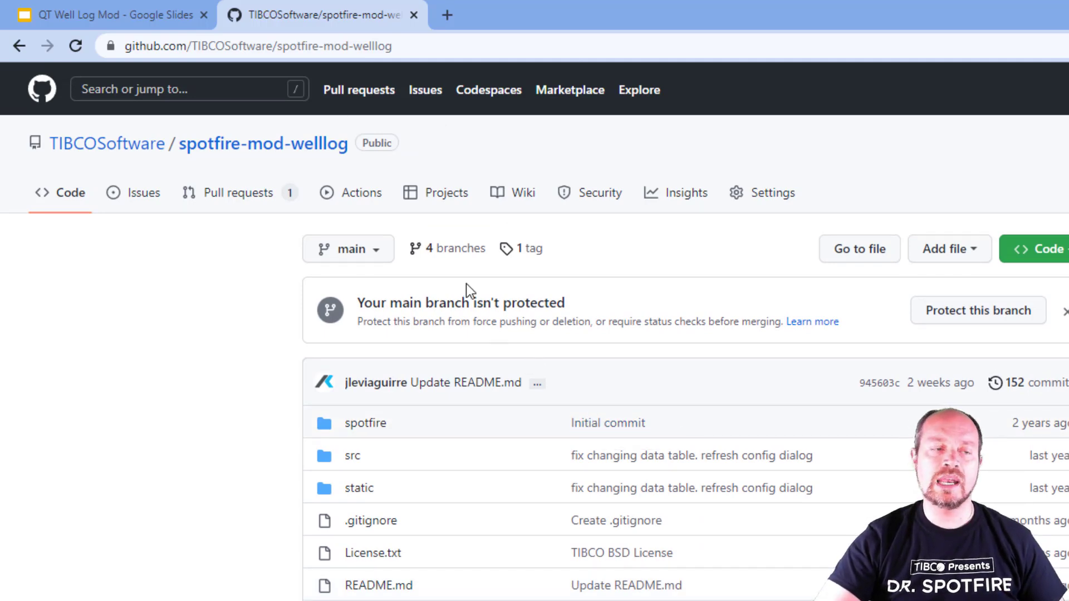
{"action": "mouse_move", "coordinate": [456, 248]}
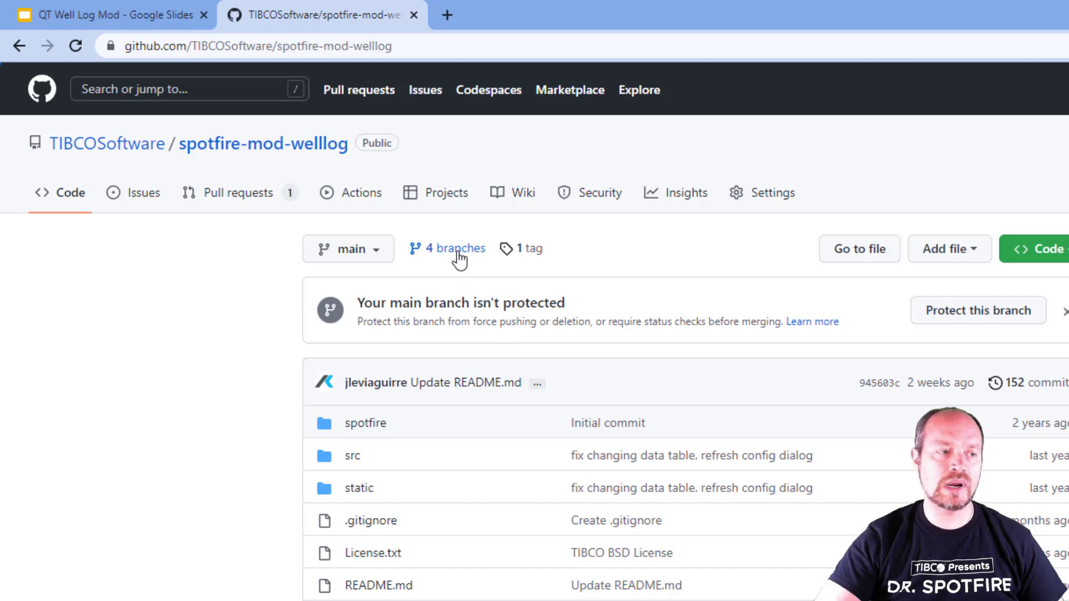
Switch to the pivoted branch and download the repository as a ZIP archive
{"action": "left_click", "coordinate": [453, 248]}
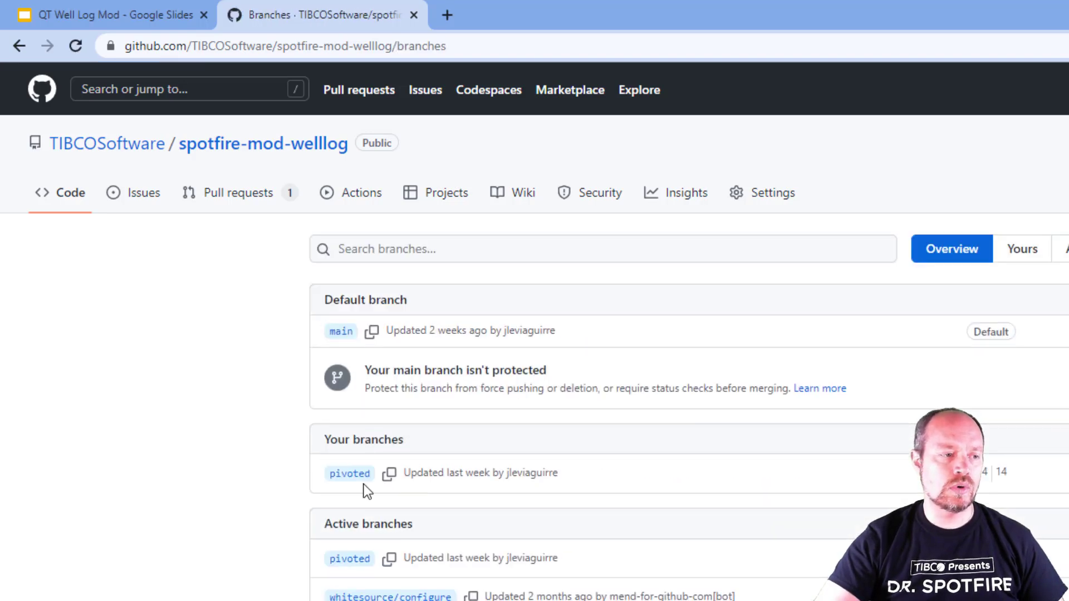
{"action": "left_click", "coordinate": [349, 472]}
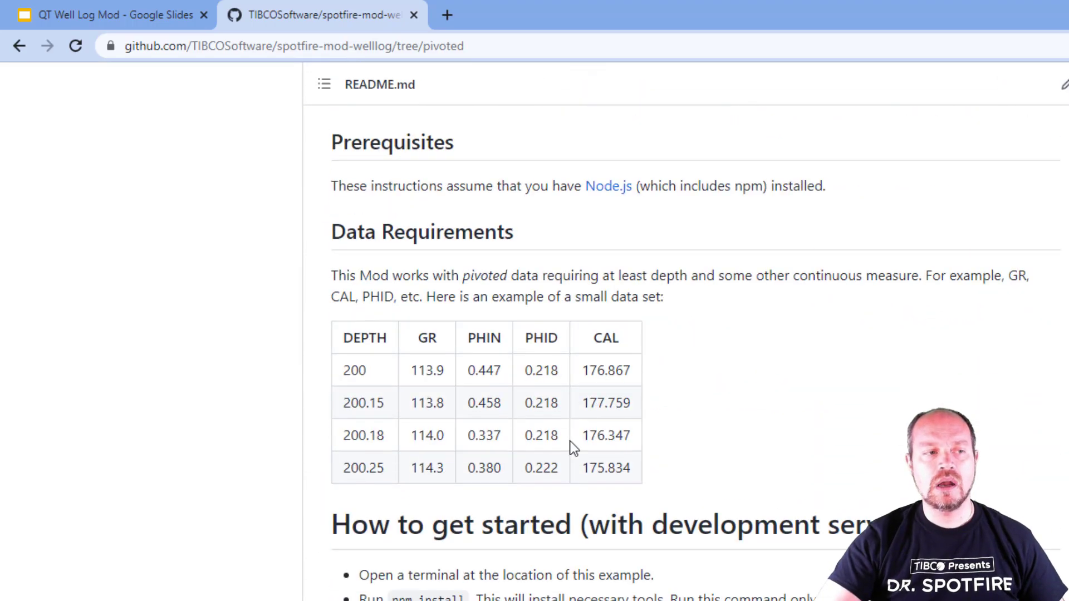
{"action": "mouse_move", "coordinate": [570, 388]}
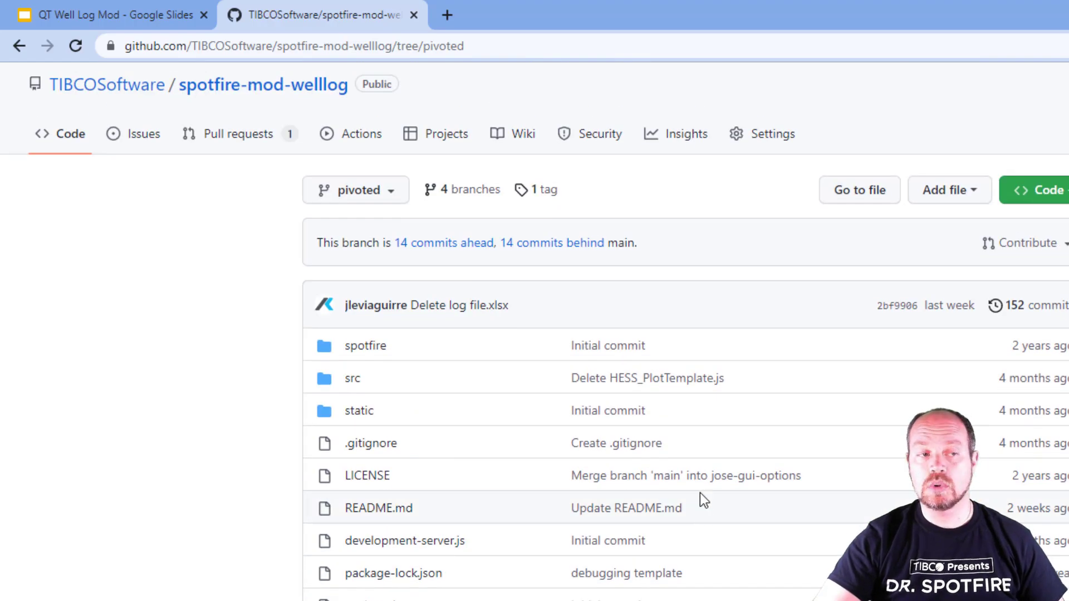
{"action": "mouse_move", "coordinate": [535, 310]}
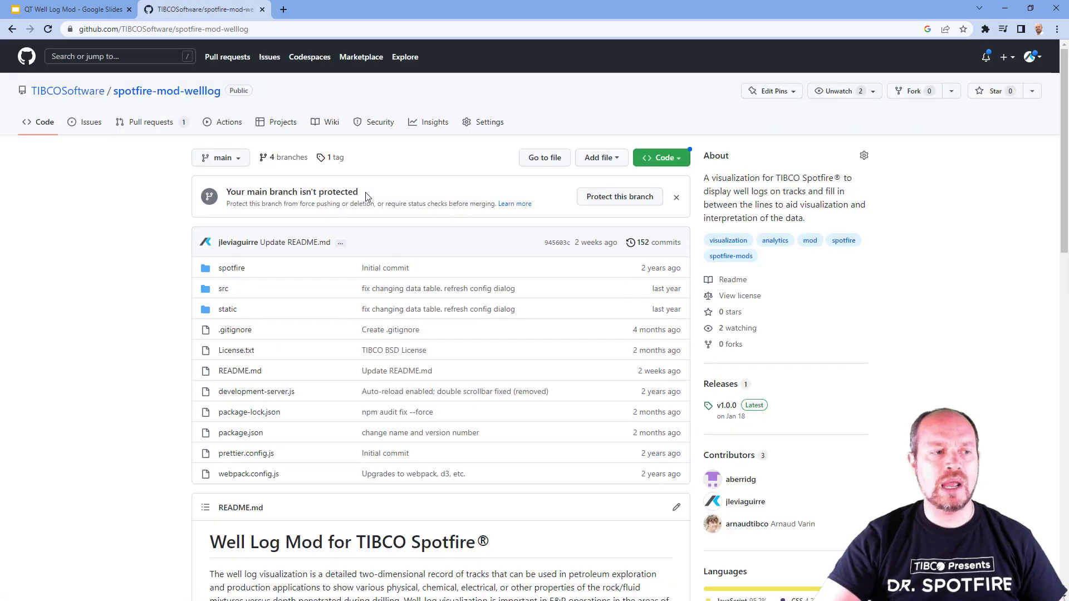
{"action": "left_click", "coordinate": [659, 157]}
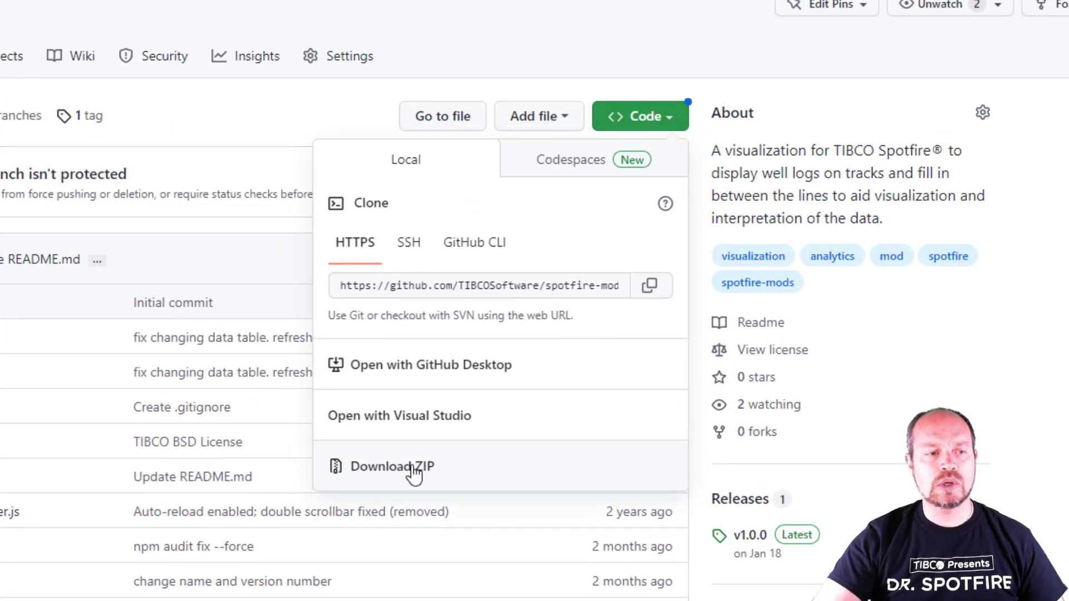
{"action": "left_click", "coordinate": [638, 116]}
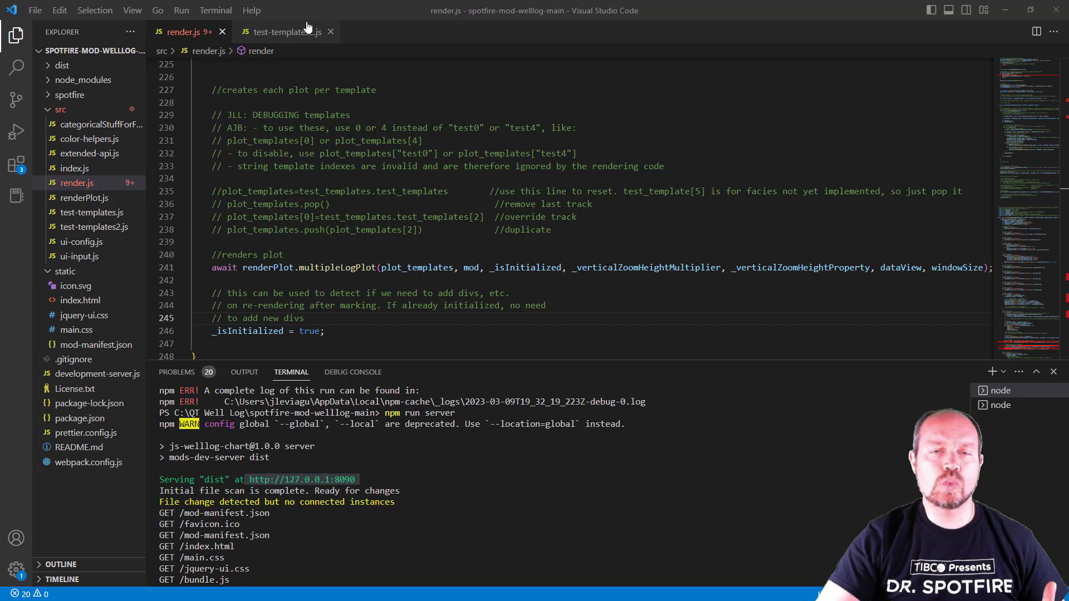
{"action": "mouse_move", "coordinate": [293, 31]}
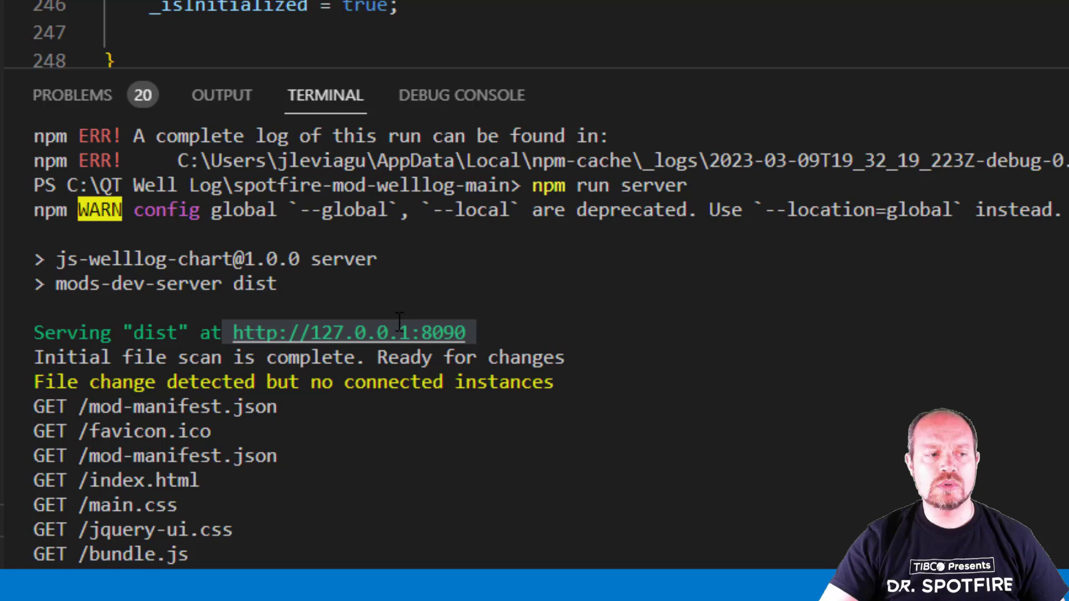
{"action": "mouse_move", "coordinate": [638, 191]}
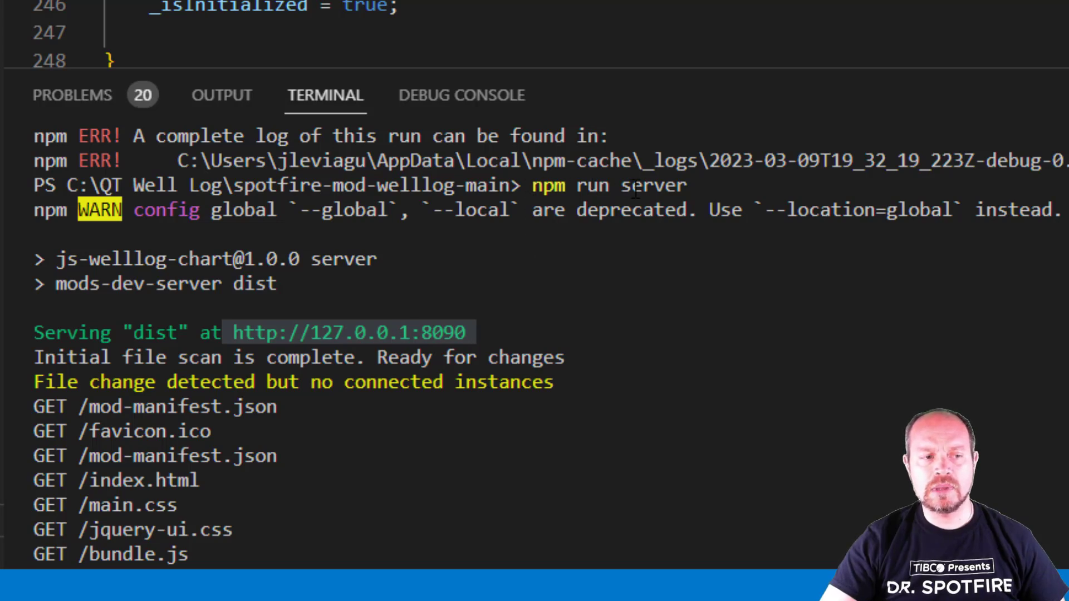
{"action": "mouse_move", "coordinate": [249, 348]}
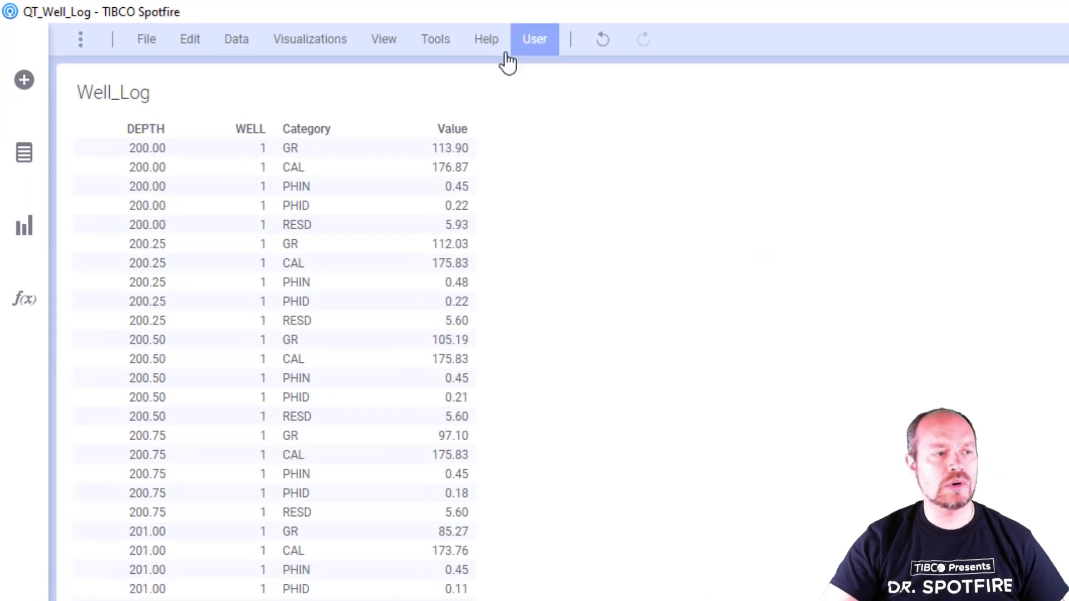
{"action": "left_click", "coordinate": [435, 39]}
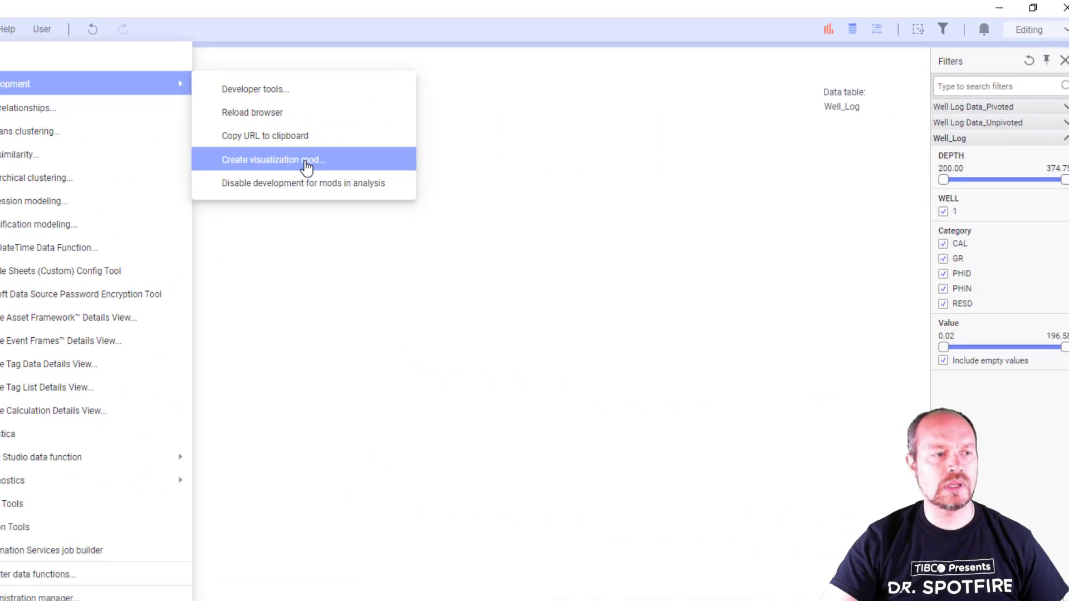
{"action": "left_click", "coordinate": [273, 158]}
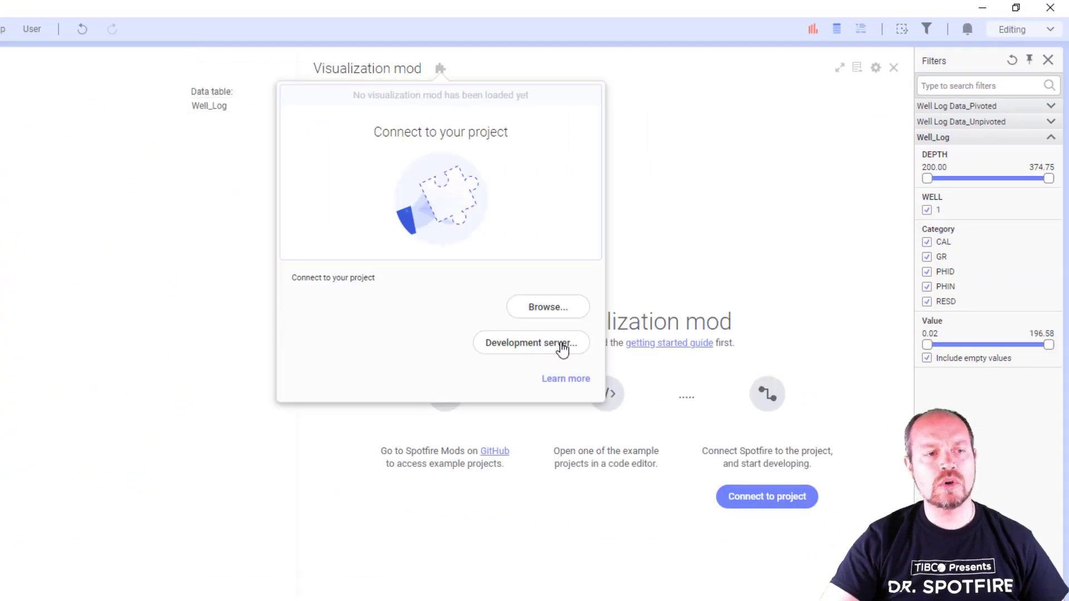
{"action": "left_click", "coordinate": [531, 343]}
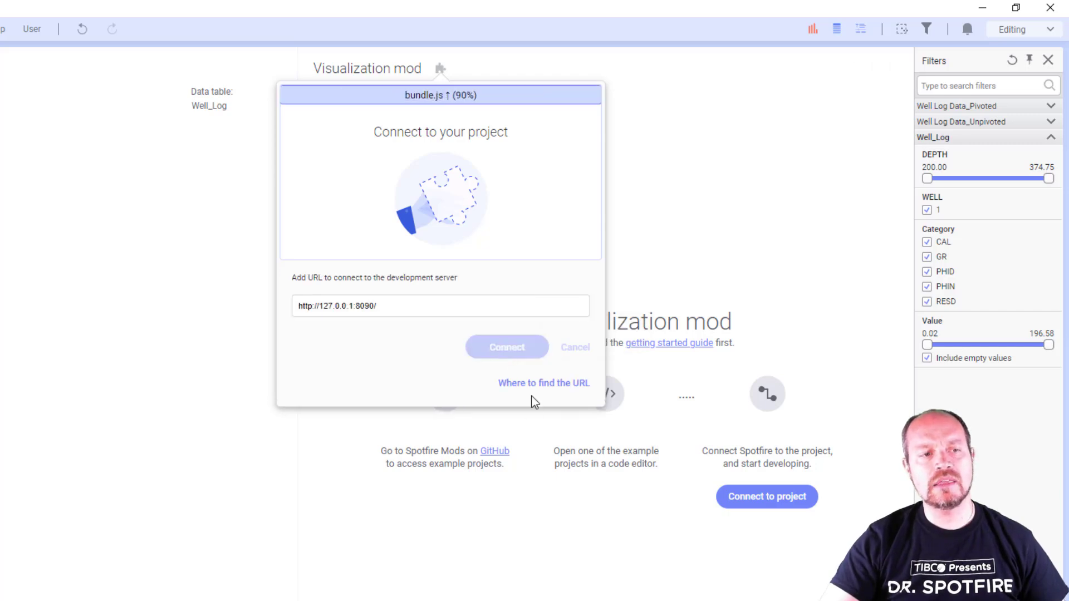
{"action": "left_click", "coordinate": [506, 347]}
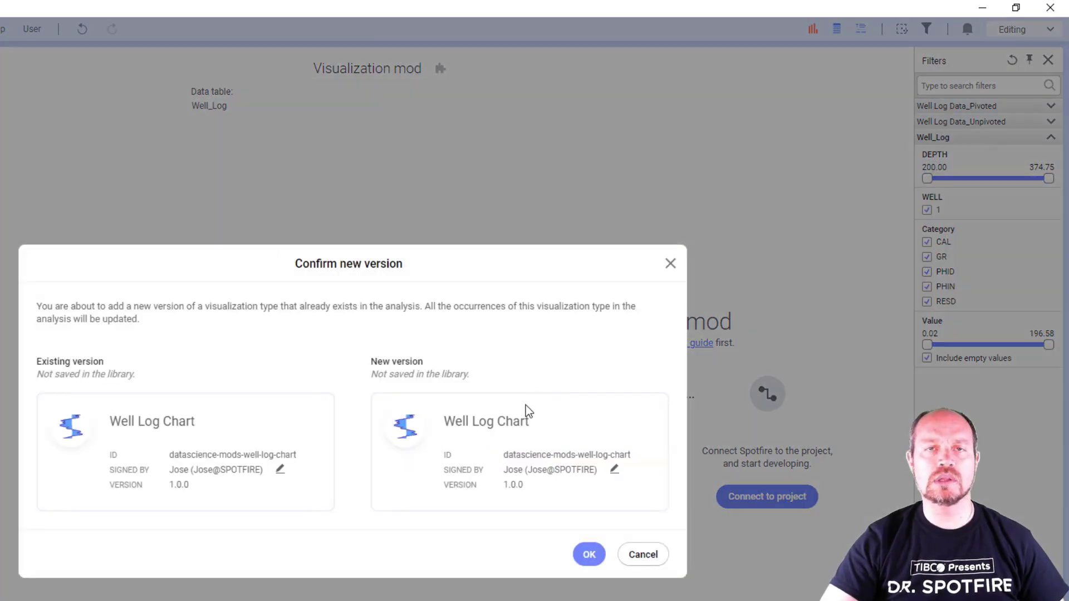
{"action": "mouse_move", "coordinate": [561, 542]}
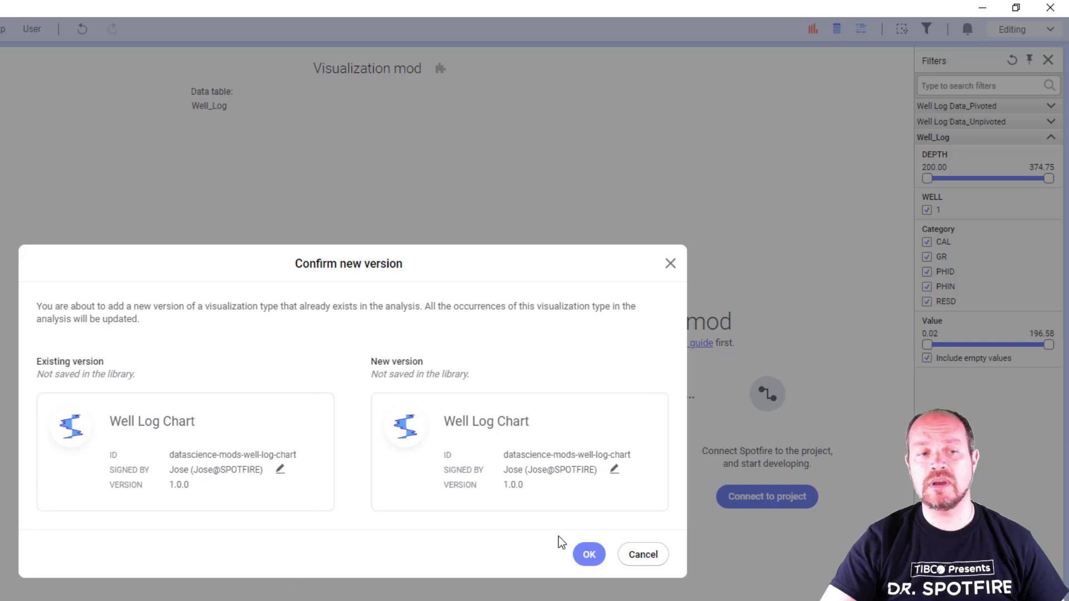
{"action": "left_click", "coordinate": [588, 554]}
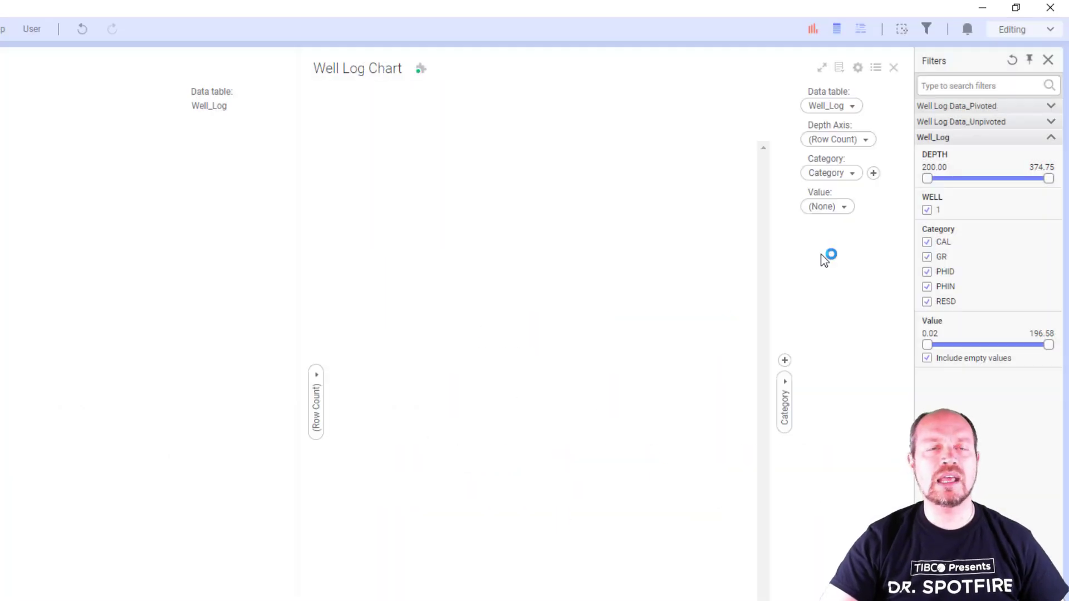
Keep Well_Log as the data table and plot the Value column on the chart's value axis
{"action": "left_click", "coordinate": [830, 106]}
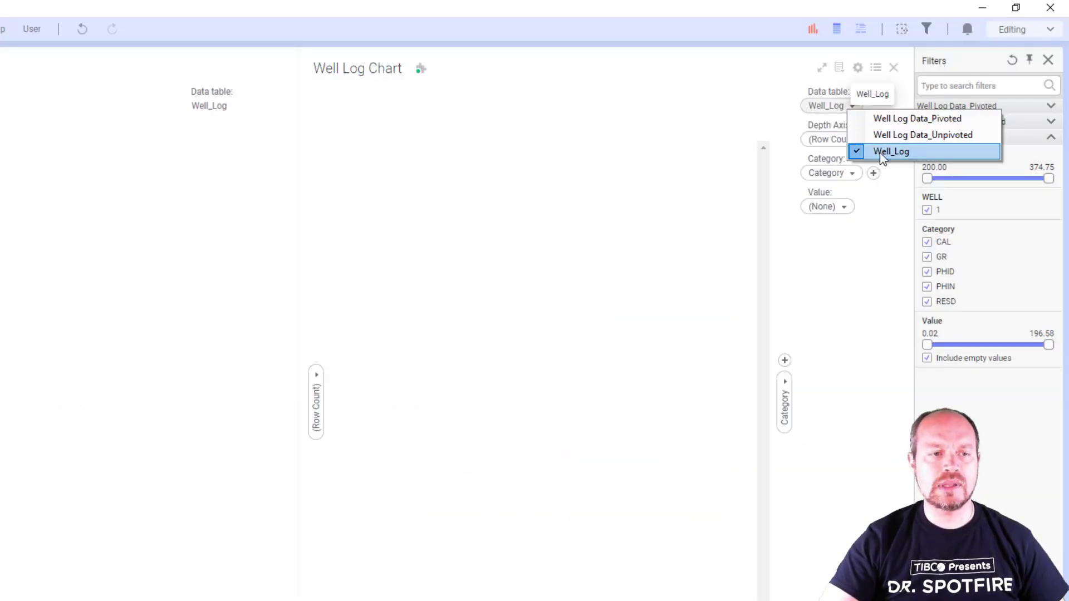
{"action": "left_click", "coordinate": [892, 151]}
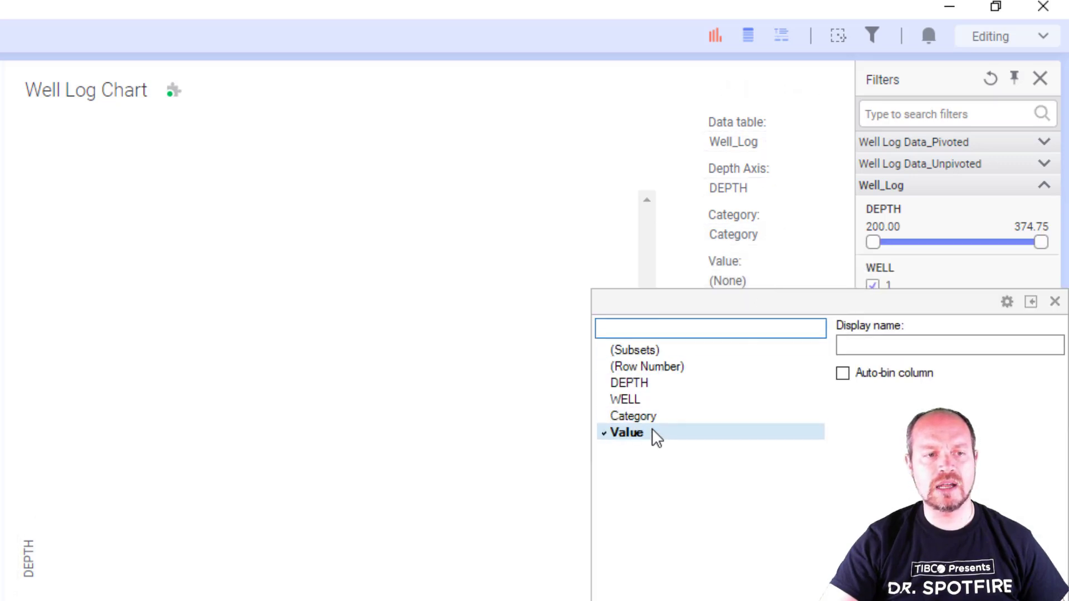
{"action": "left_click", "coordinate": [626, 432]}
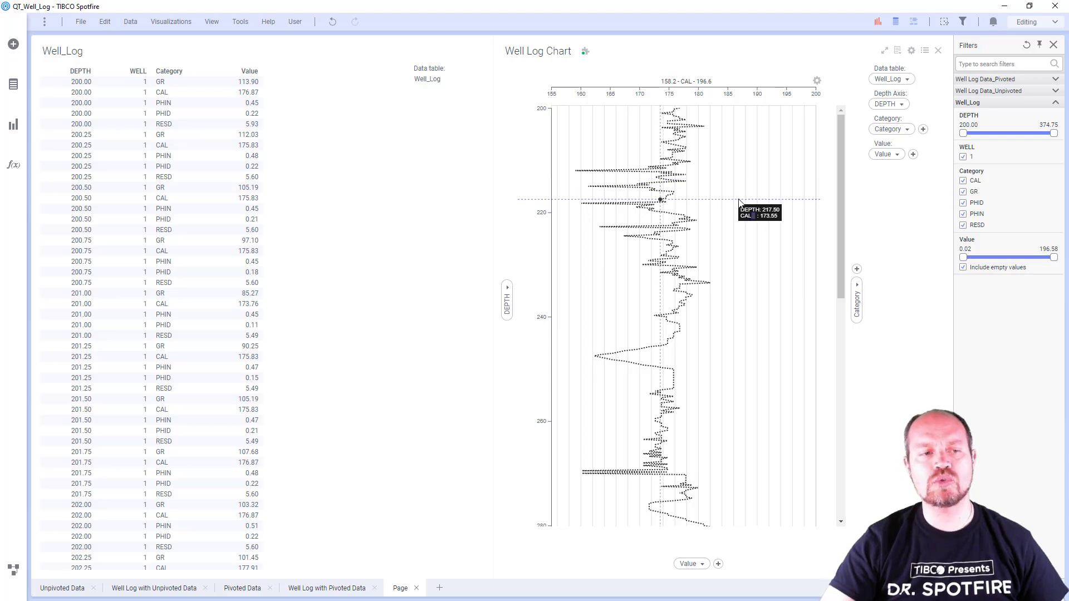
{"action": "mouse_move", "coordinate": [760, 172]}
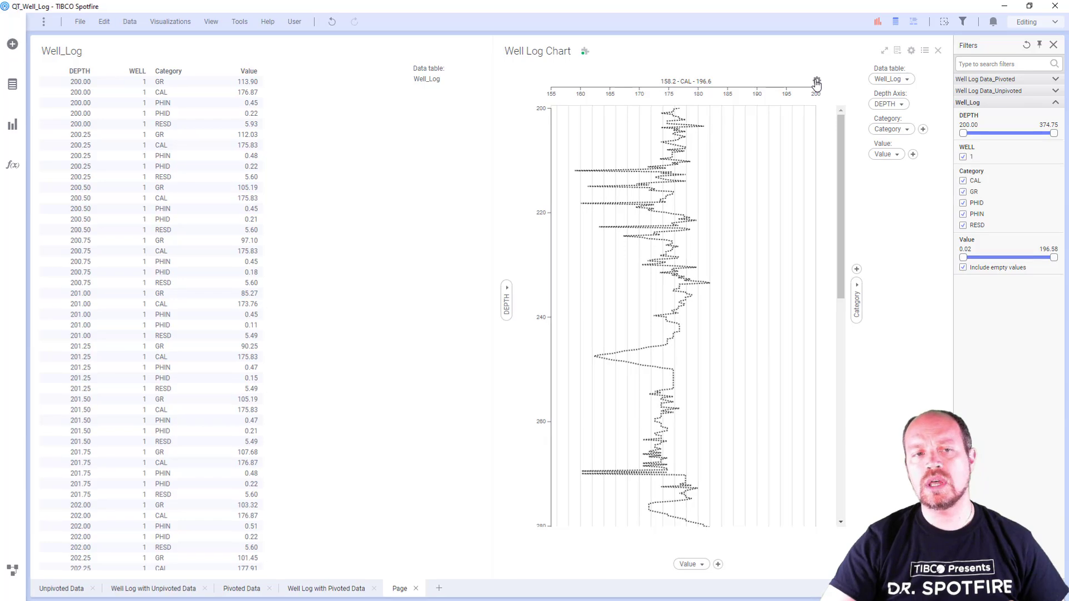
Bring up the Well Log Tracks Settings for Track 1 via the gear icon above the CAL track
{"action": "left_click", "coordinate": [816, 82]}
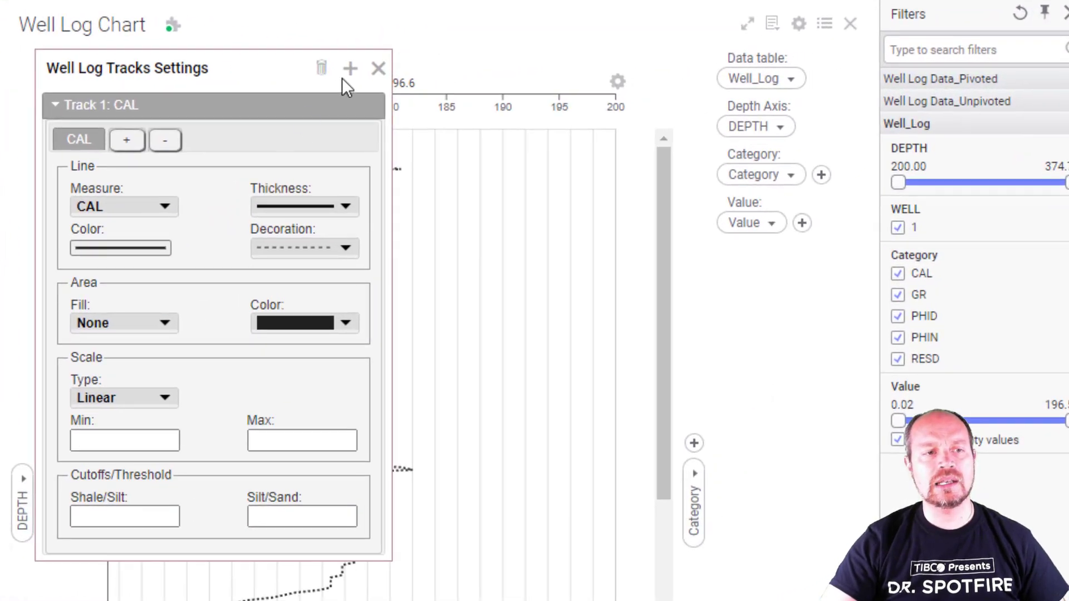
Add Track 2 with a solid line decoration and purple colour
{"action": "left_click", "coordinate": [349, 68]}
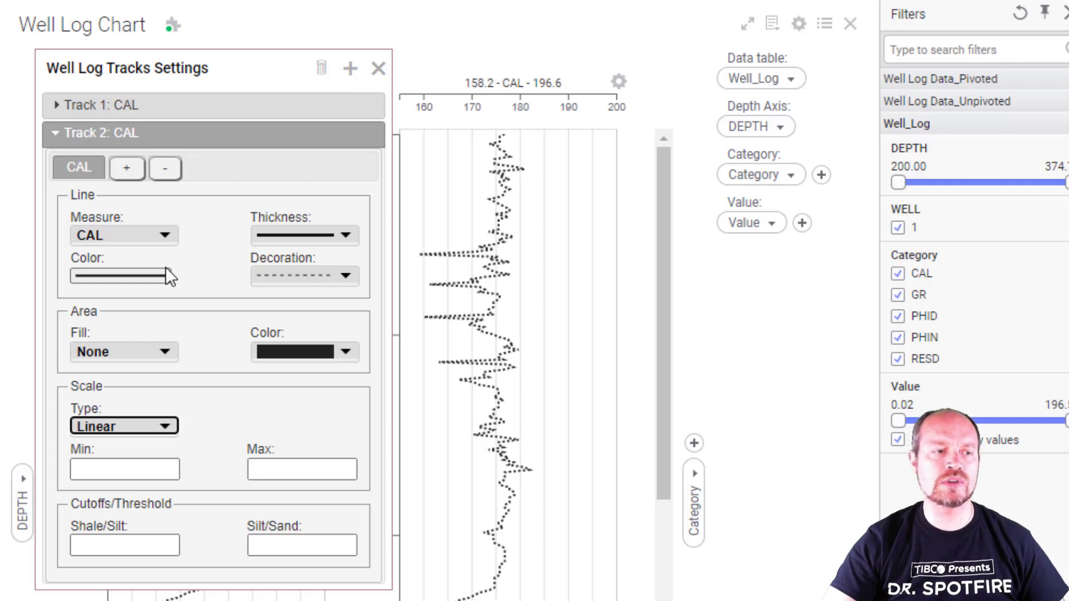
{"action": "left_click", "coordinate": [304, 276]}
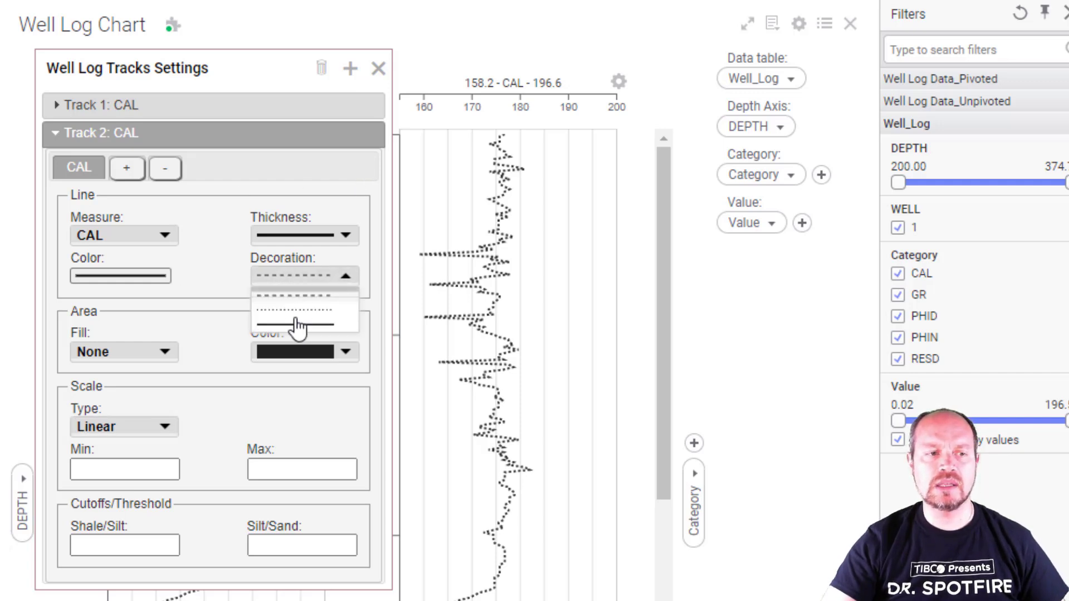
{"action": "left_click", "coordinate": [304, 324]}
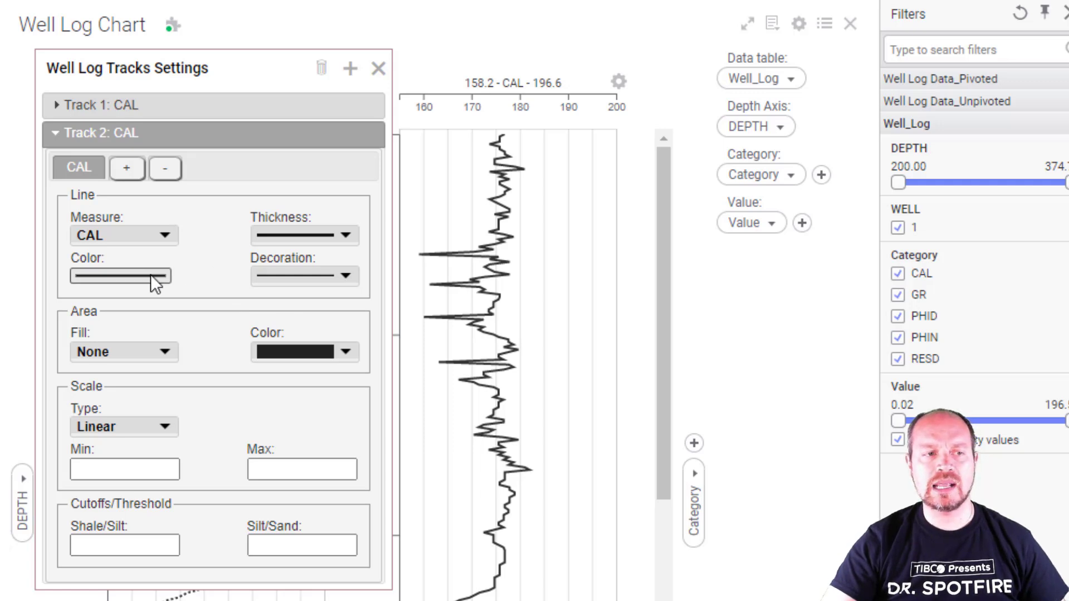
{"action": "left_click", "coordinate": [120, 276]}
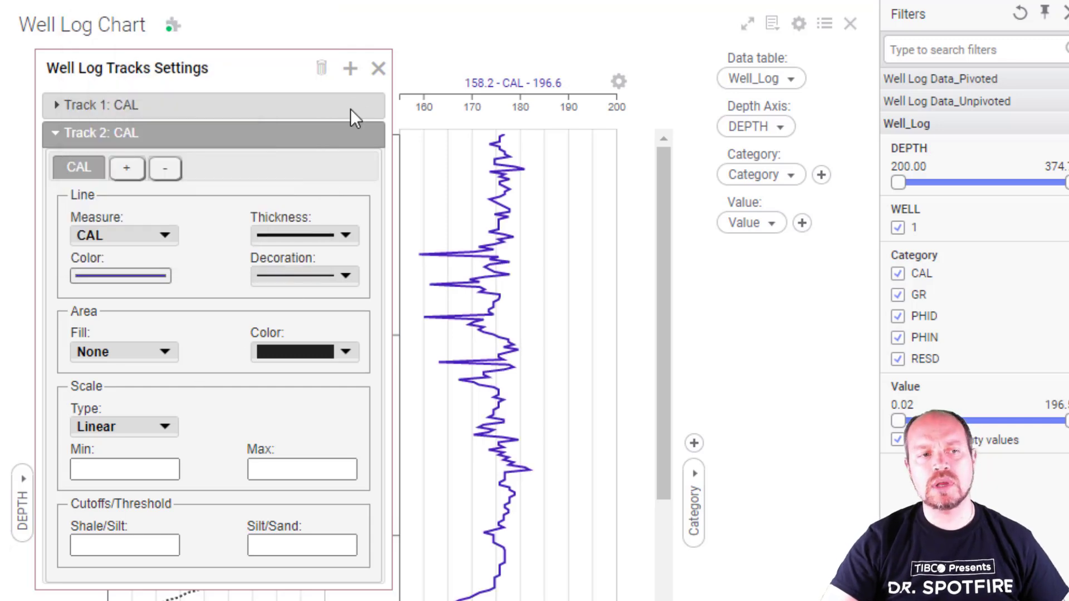
Add a third track, then delete it again as the extra last track
{"action": "left_click", "coordinate": [350, 67]}
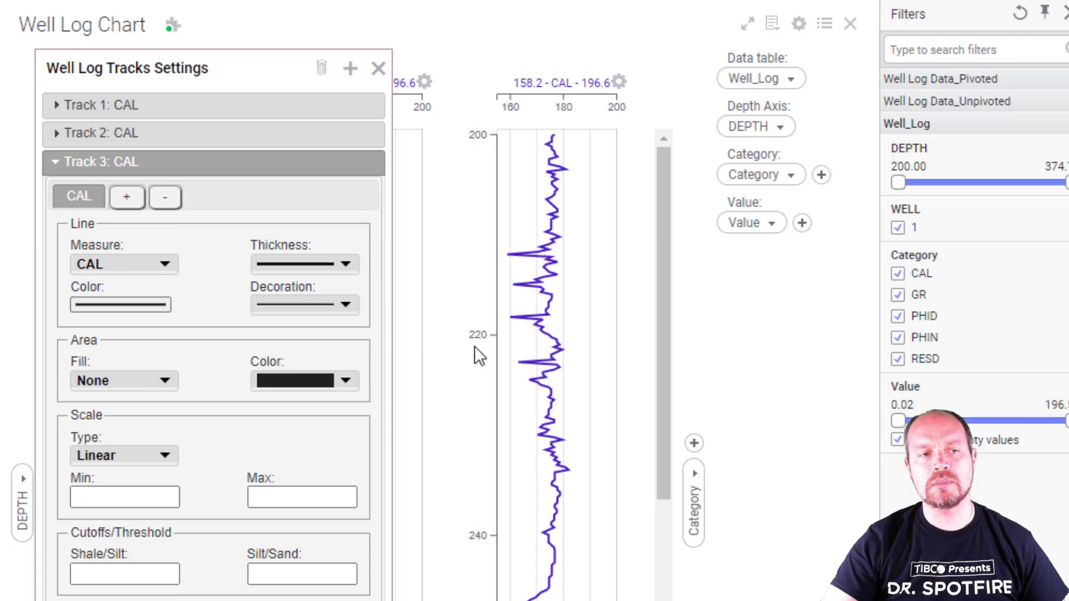
{"action": "mouse_move", "coordinate": [320, 68]}
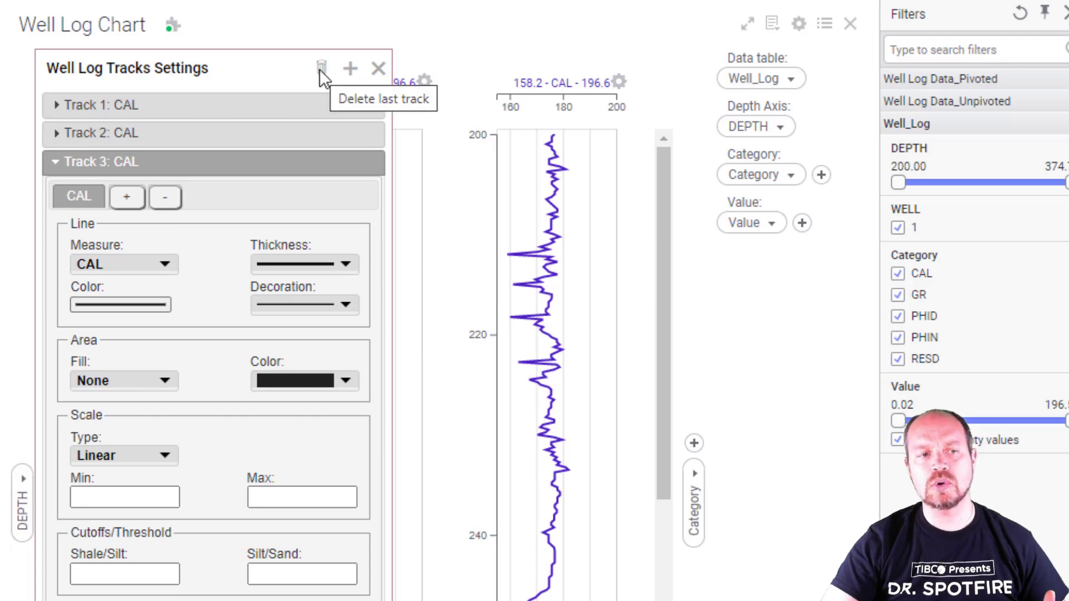
{"action": "left_click", "coordinate": [339, 68]}
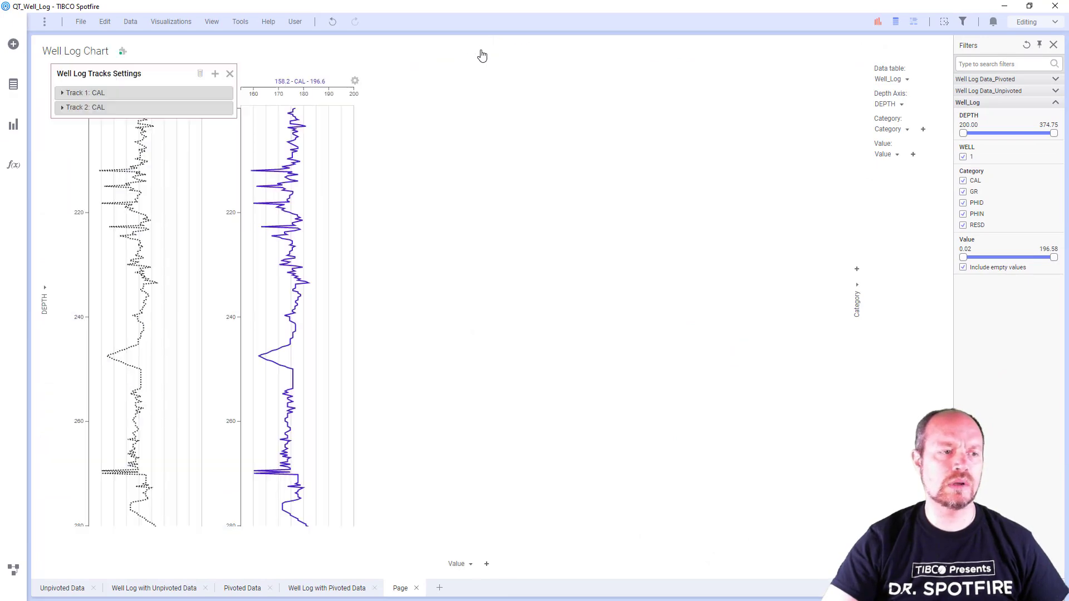
Restore the chart beside the data table and show both CAL tracks across the page
{"action": "left_click", "coordinate": [85, 107]}
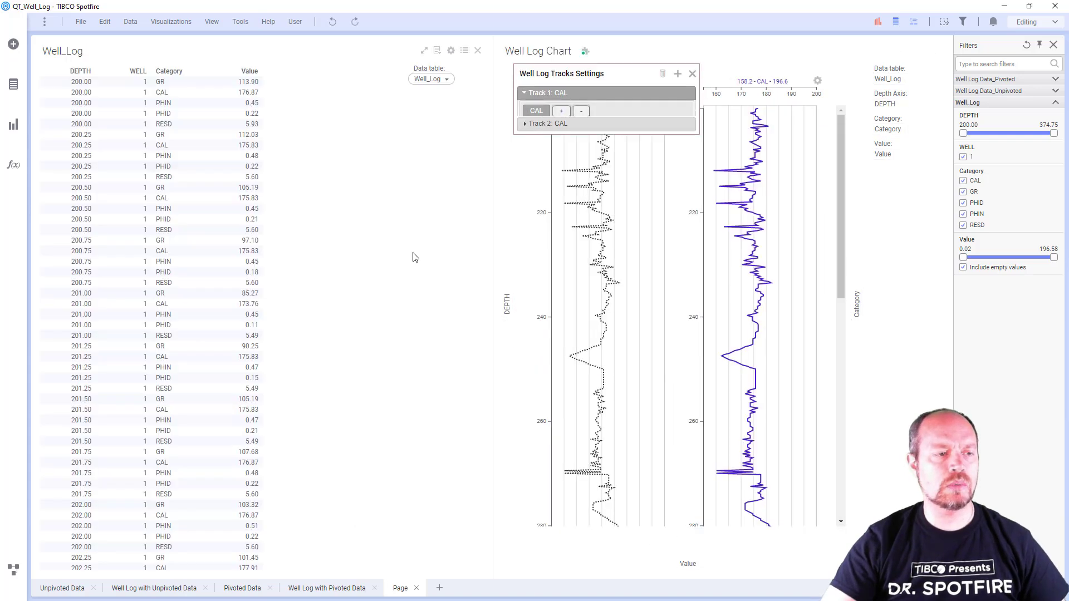
{"action": "left_click", "coordinate": [546, 93]}
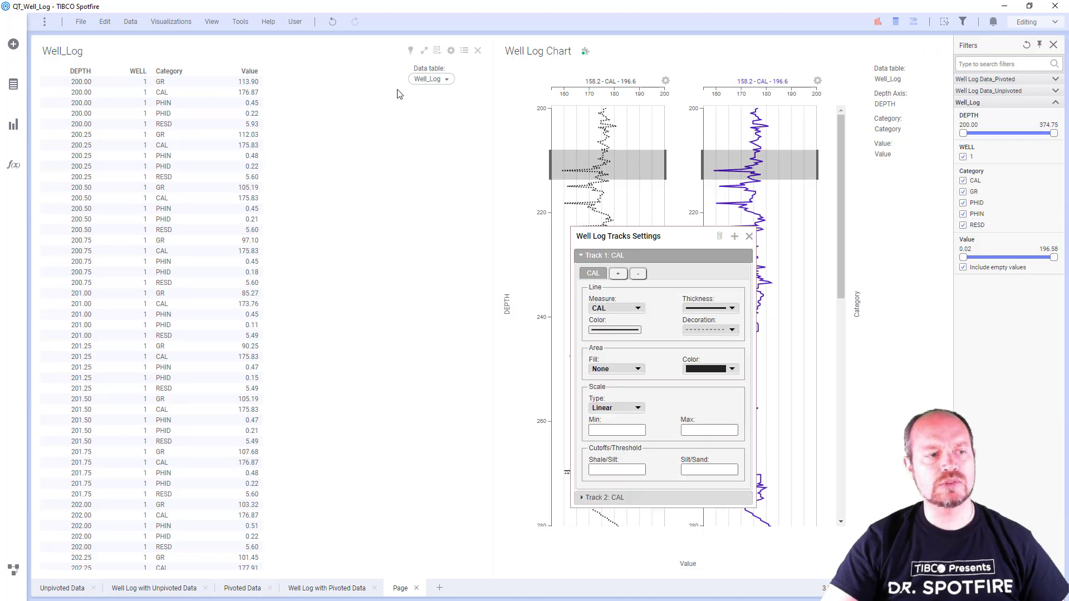
{"action": "scroll", "scroll_direction": "down", "scroll_amount": 3}
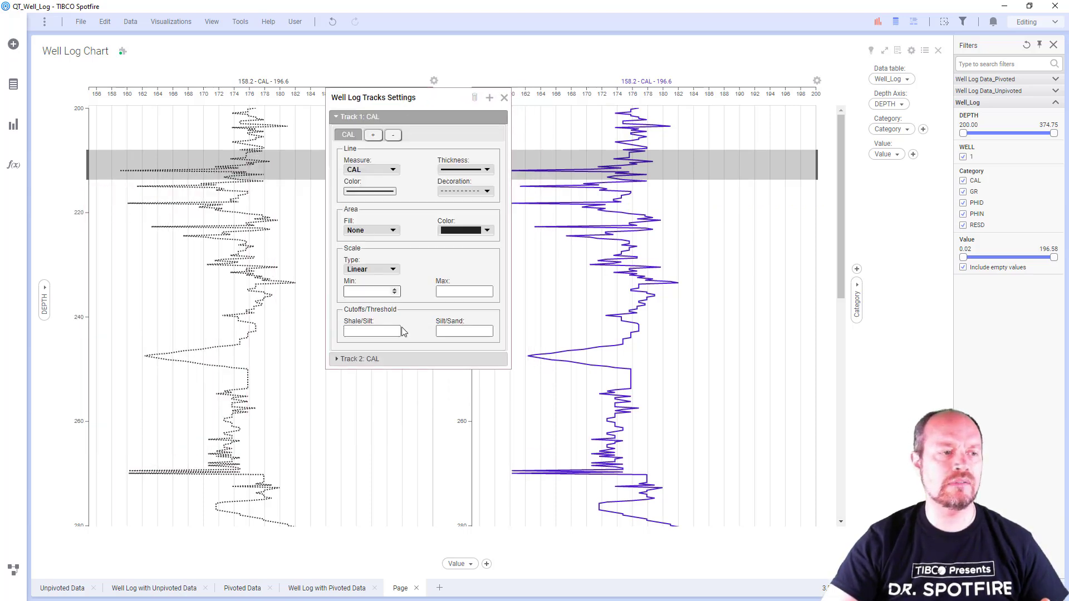
In Track 2, add a second curve and set the measures to PHIN and PHID instead of CAL
{"action": "left_click", "coordinate": [360, 130]}
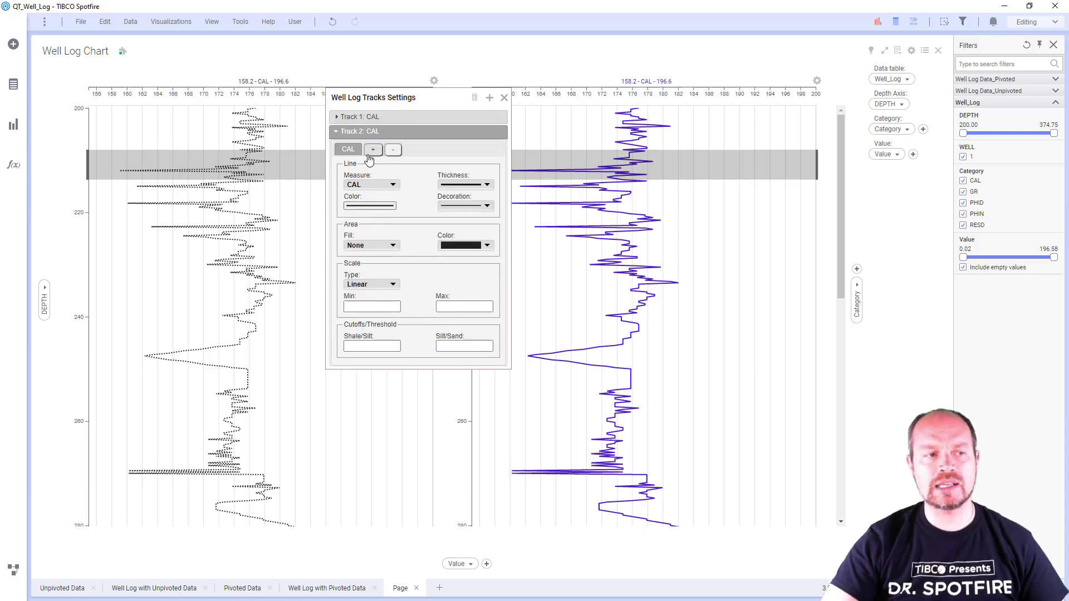
{"action": "left_click", "coordinate": [373, 149]}
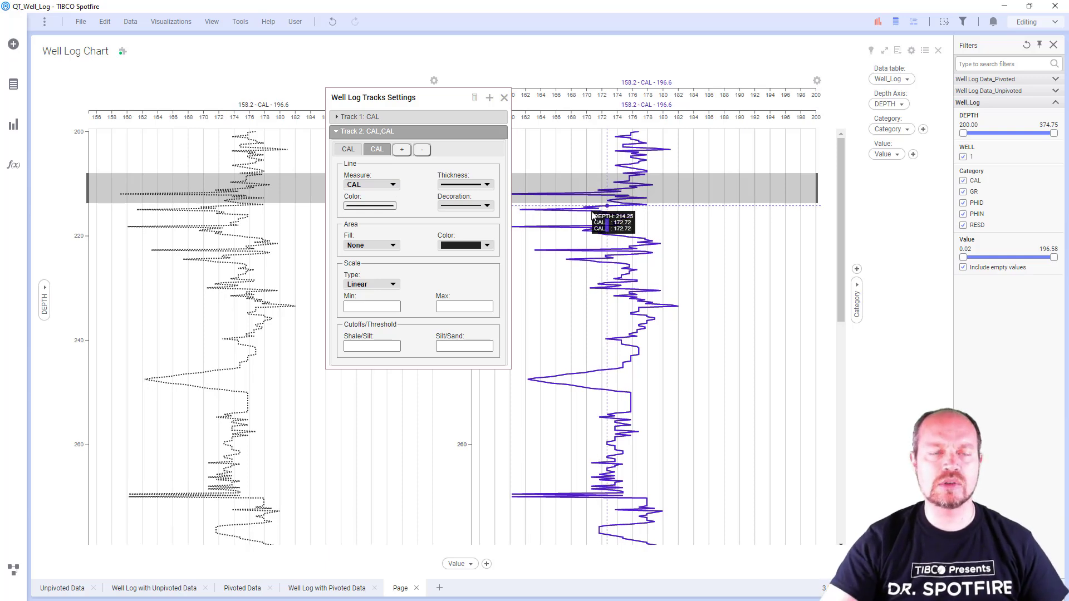
{"action": "left_click", "coordinate": [370, 184]}
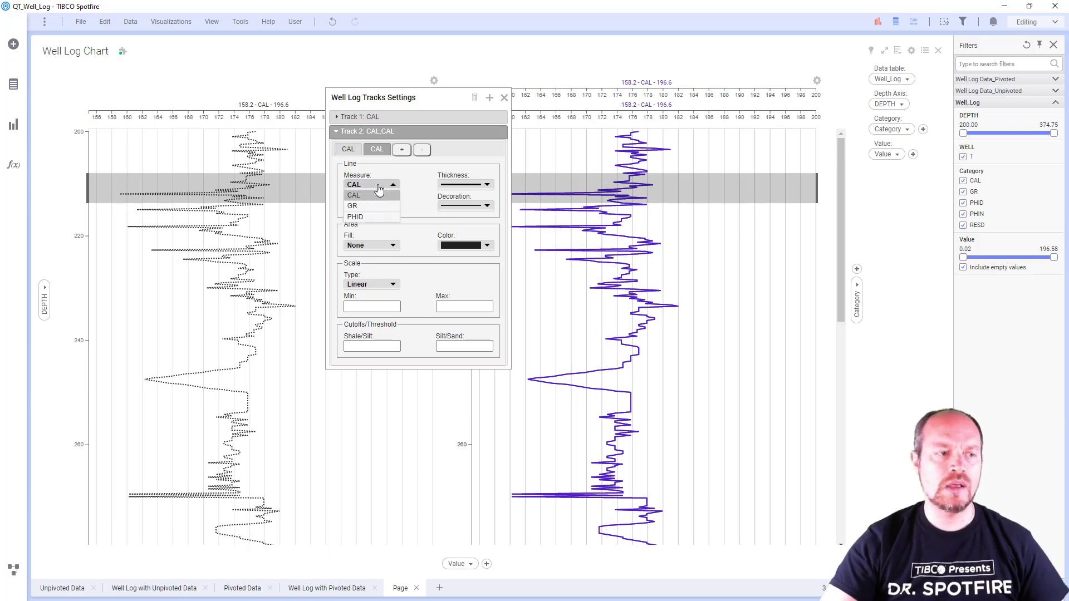
{"action": "left_click", "coordinate": [355, 216]}
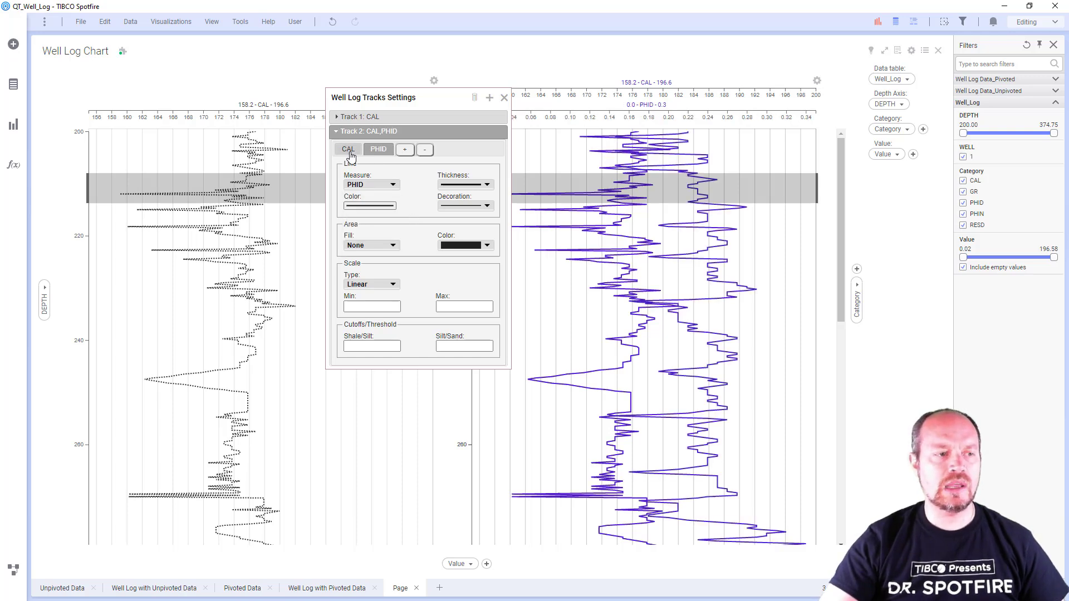
{"action": "left_click", "coordinate": [392, 185]}
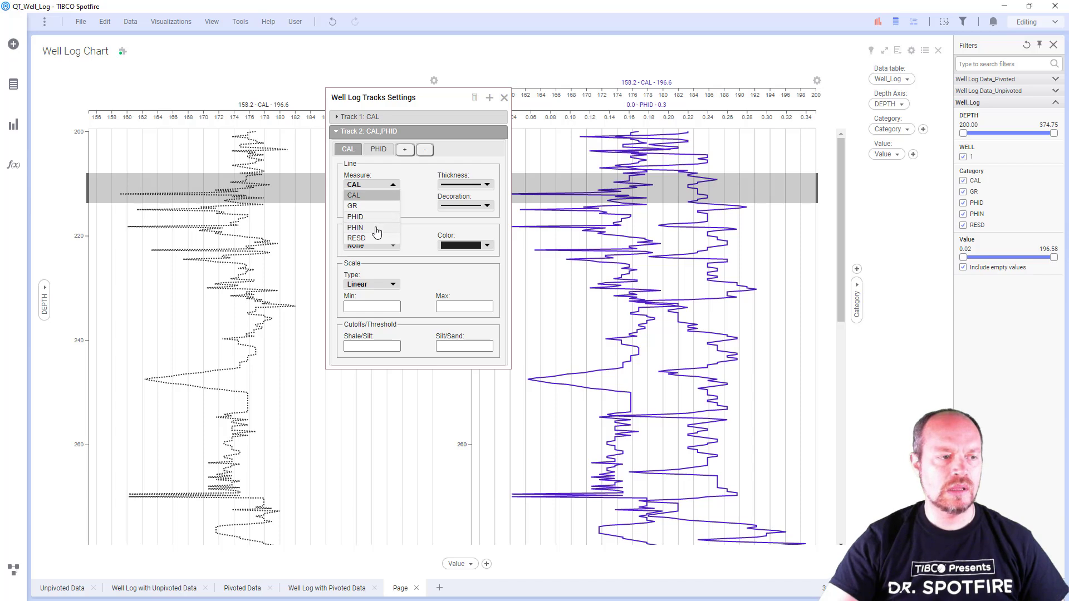
{"action": "left_click", "coordinate": [355, 227]}
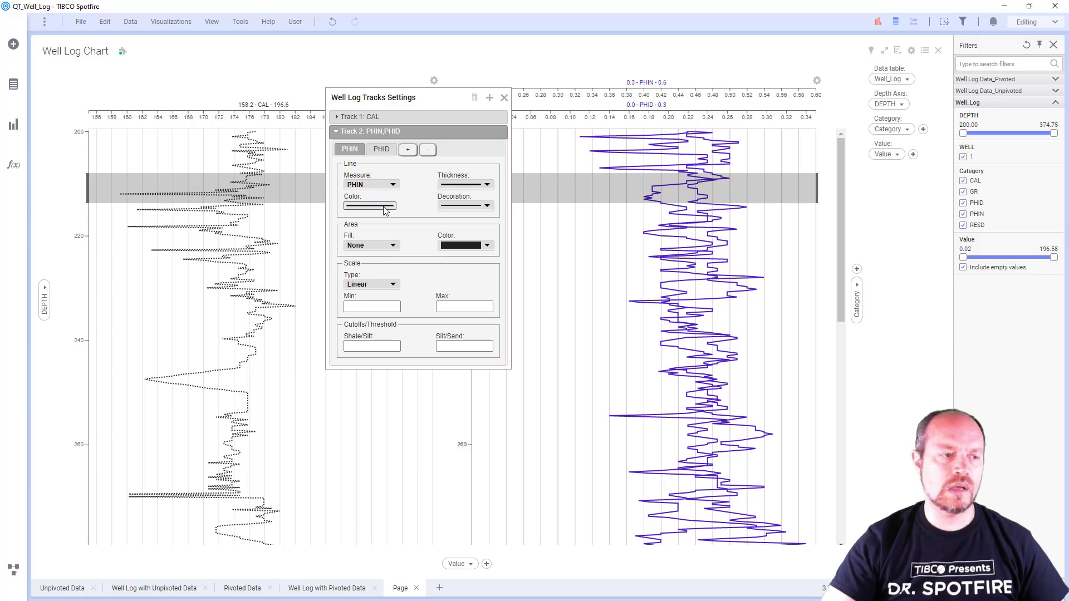
Colour PHIN dark red, choose a red gradient area colour and set Fill to Between the curves
{"action": "left_click", "coordinate": [368, 206]}
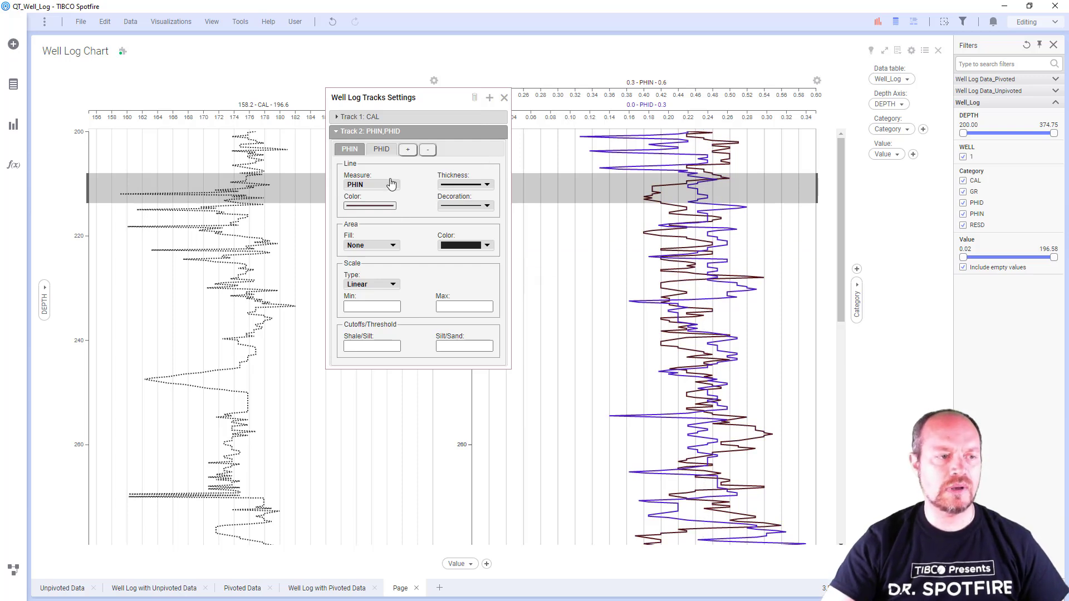
{"action": "left_click", "coordinate": [368, 205]}
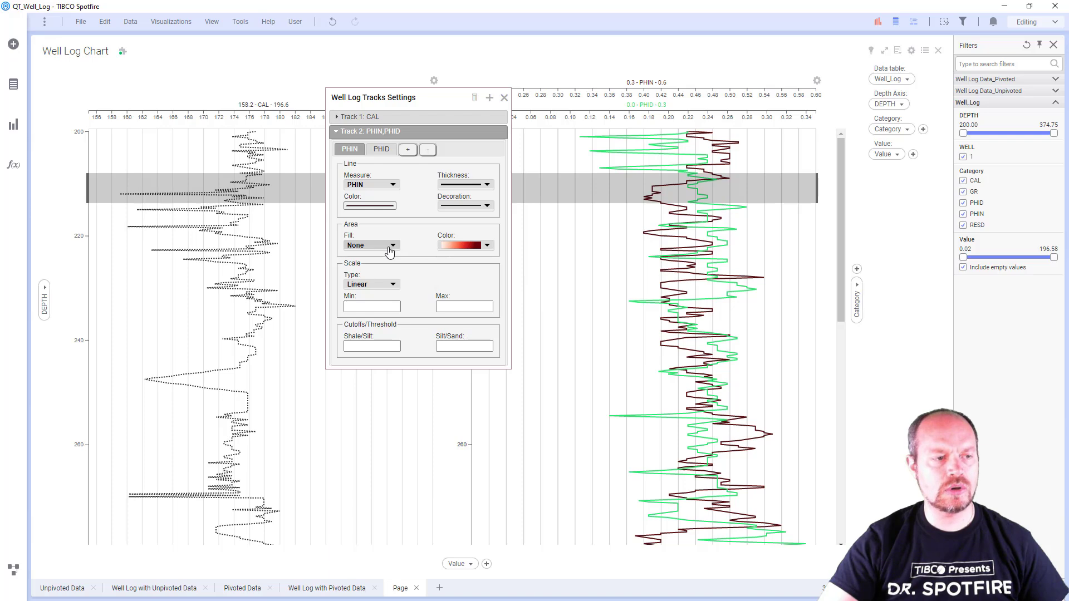
{"action": "left_click", "coordinate": [371, 245]}
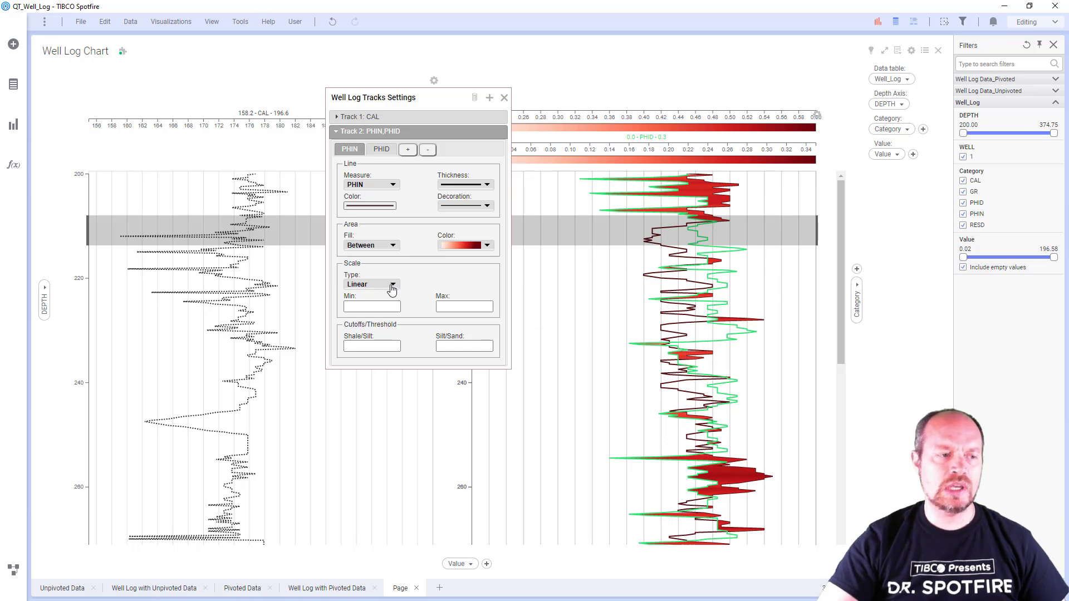
{"action": "left_click", "coordinate": [392, 285]}
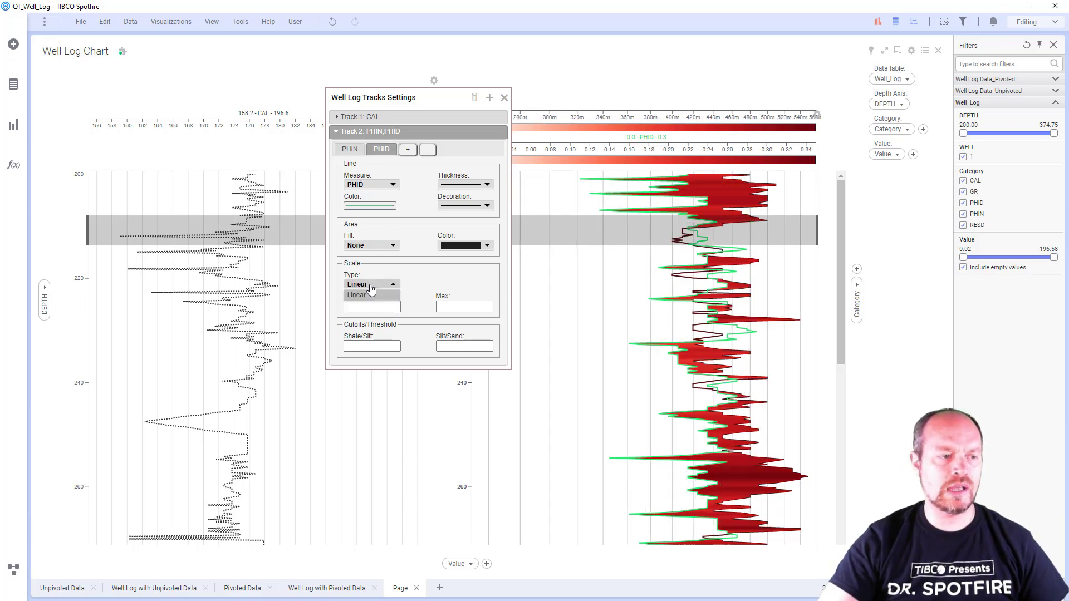
{"action": "left_click", "coordinate": [356, 284]}
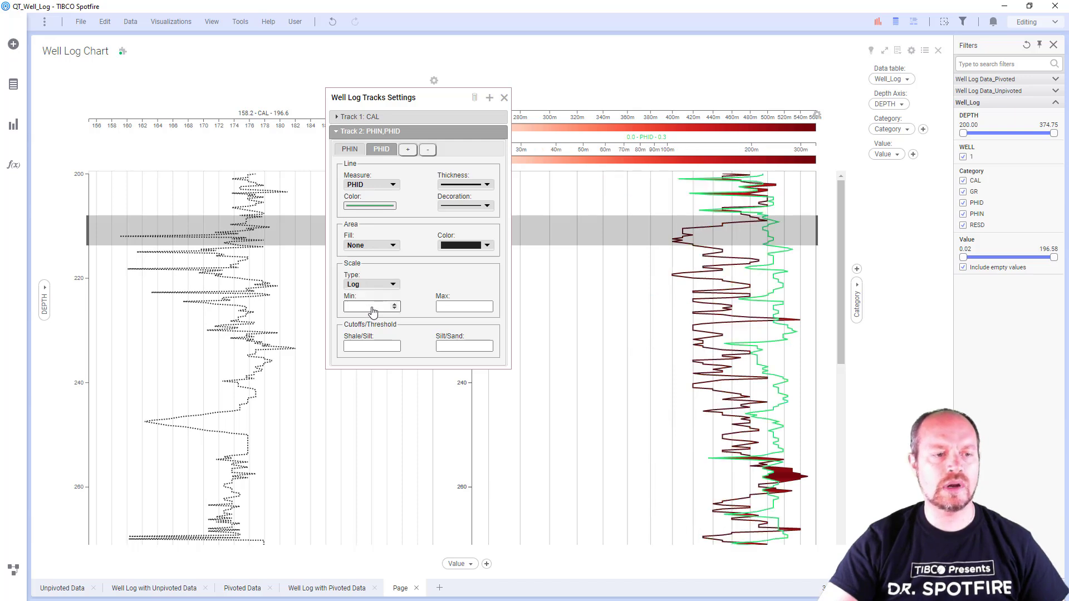
{"action": "left_click", "coordinate": [371, 245]}
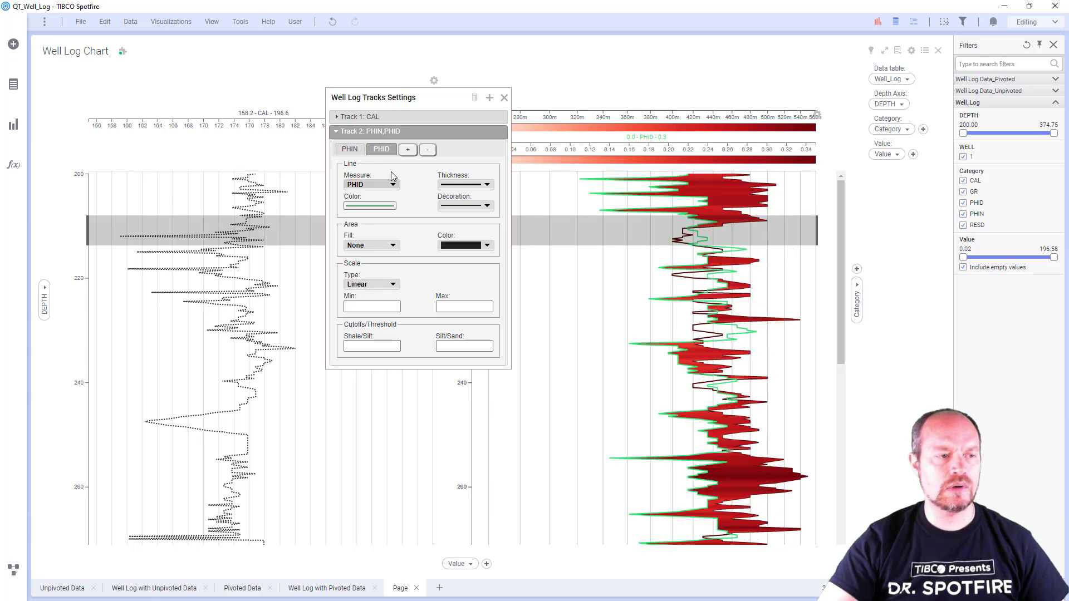
{"action": "left_click", "coordinate": [349, 149]}
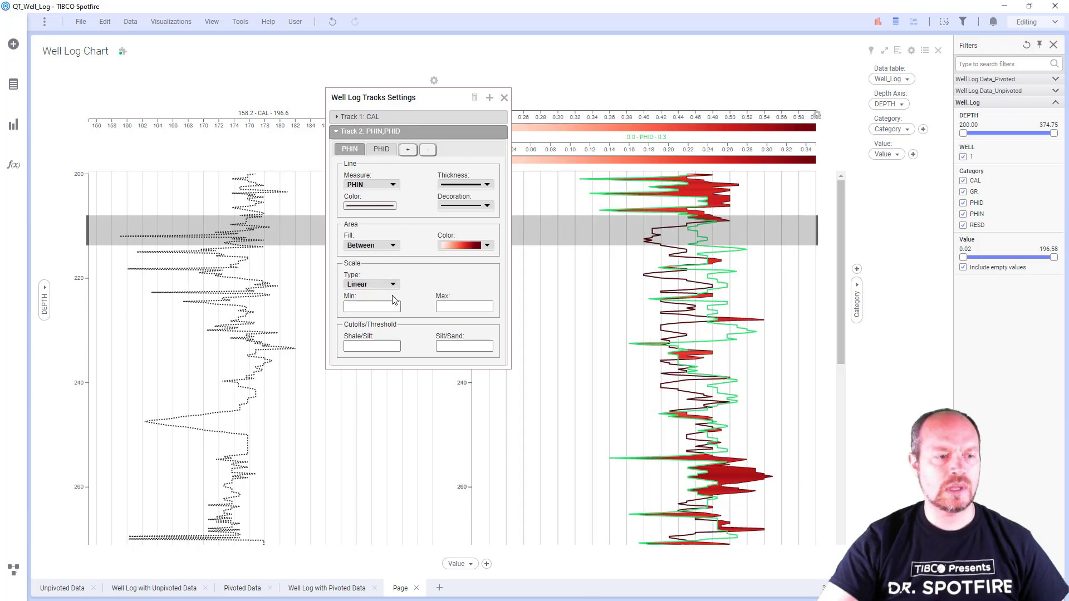
{"action": "left_click", "coordinate": [371, 306]}
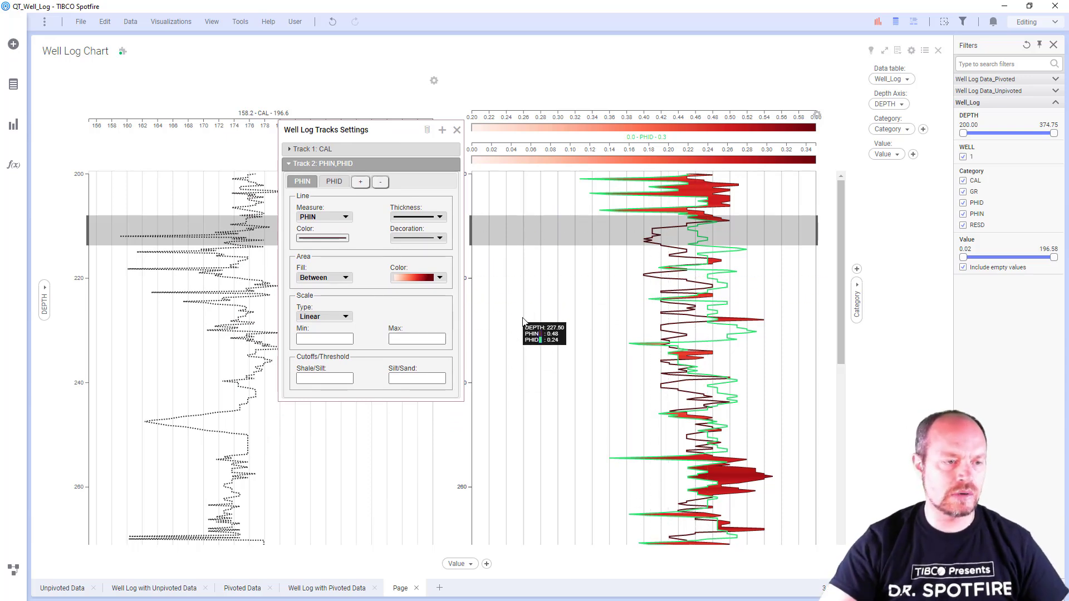
Set Scale Min to 15 for both the PHIN and PHID curves
{"action": "left_click", "coordinate": [321, 339]}
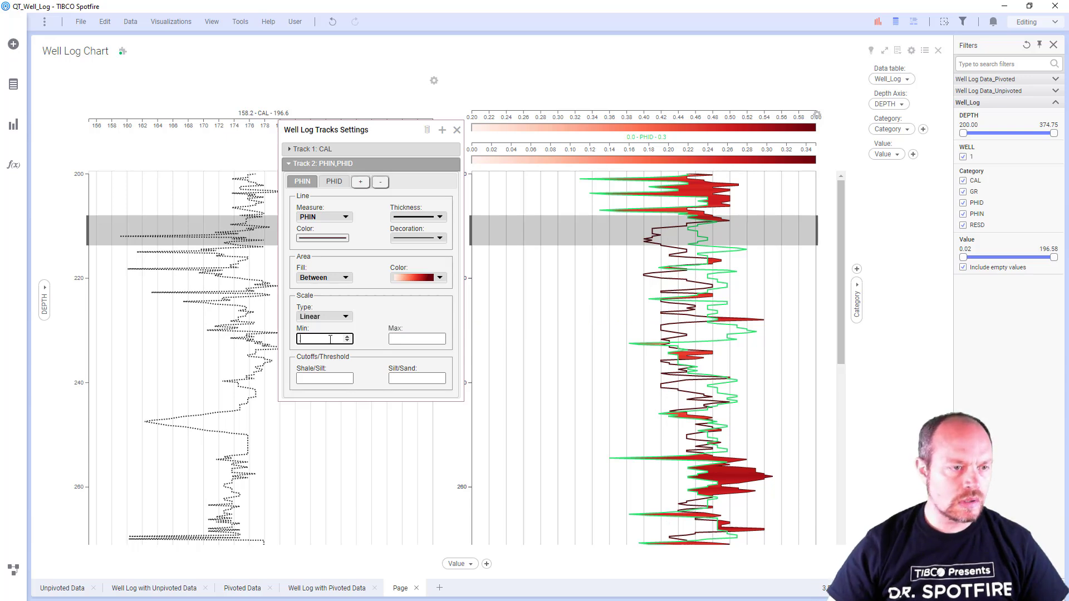
{"action": "type", "text": "15"}
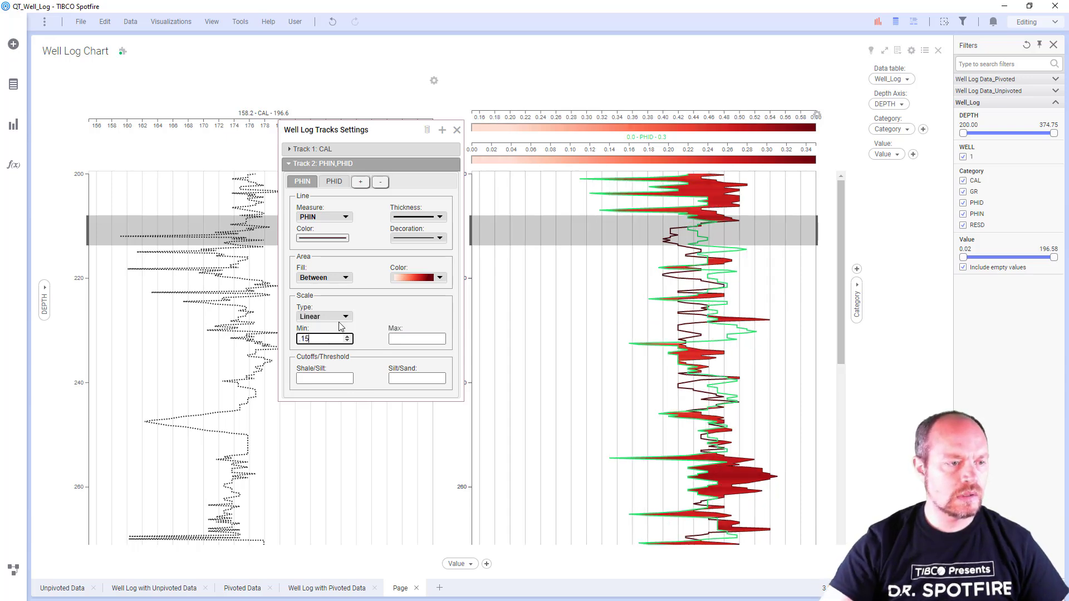
{"action": "left_click", "coordinate": [334, 181]}
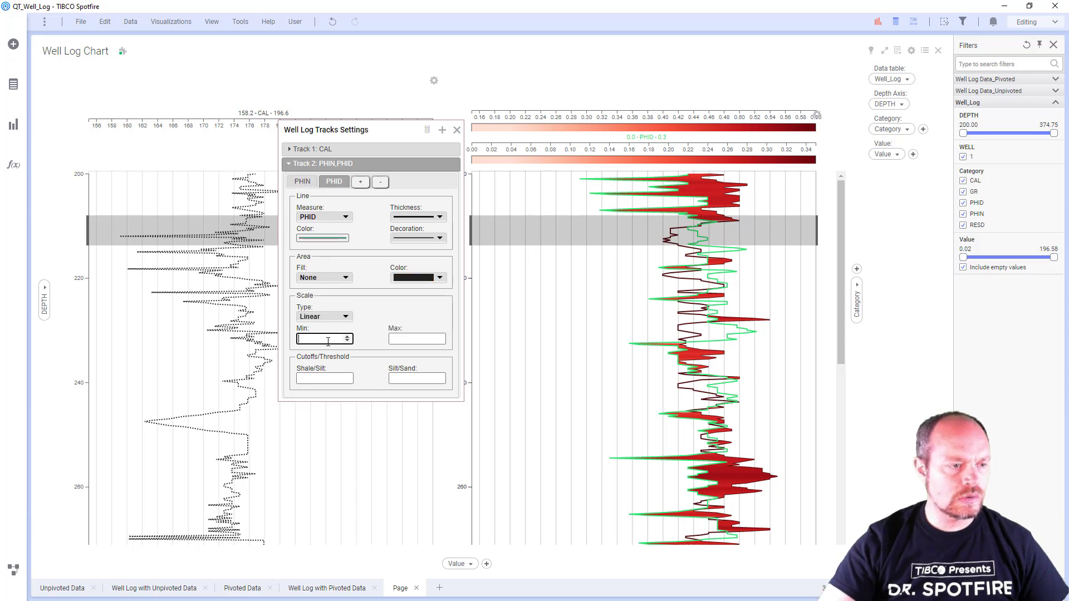
{"action": "type", "text": "15"}
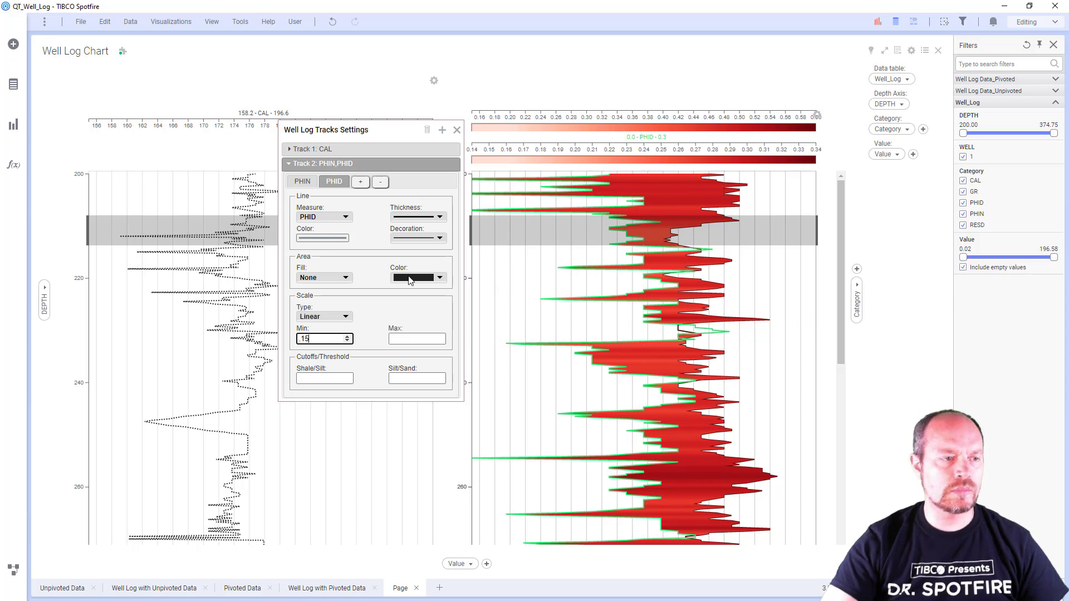
{"action": "left_click", "coordinate": [302, 180]}
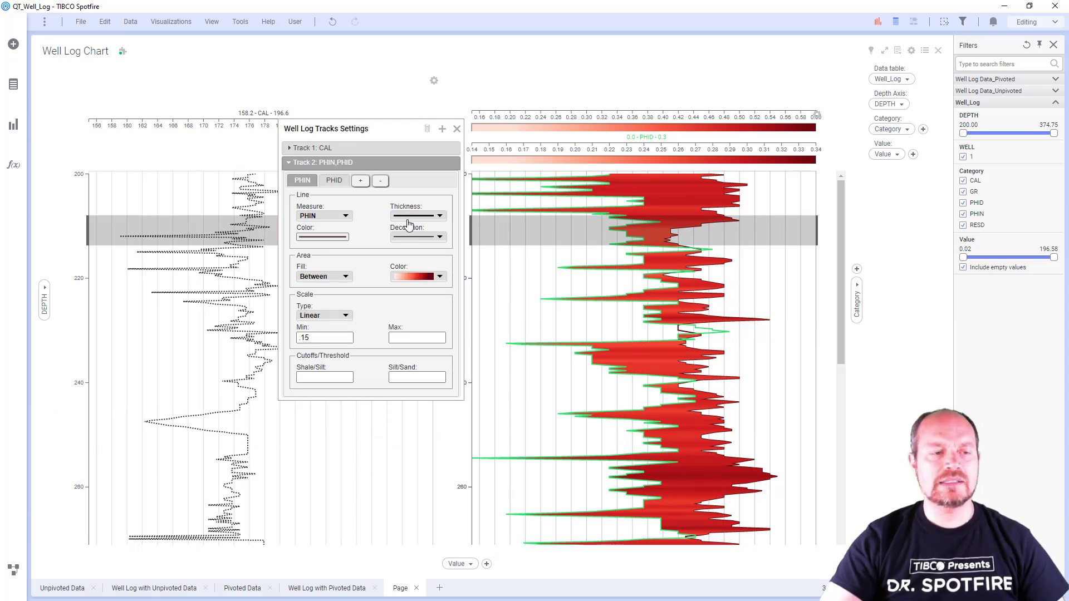
{"action": "mouse_move", "coordinate": [808, 106]}
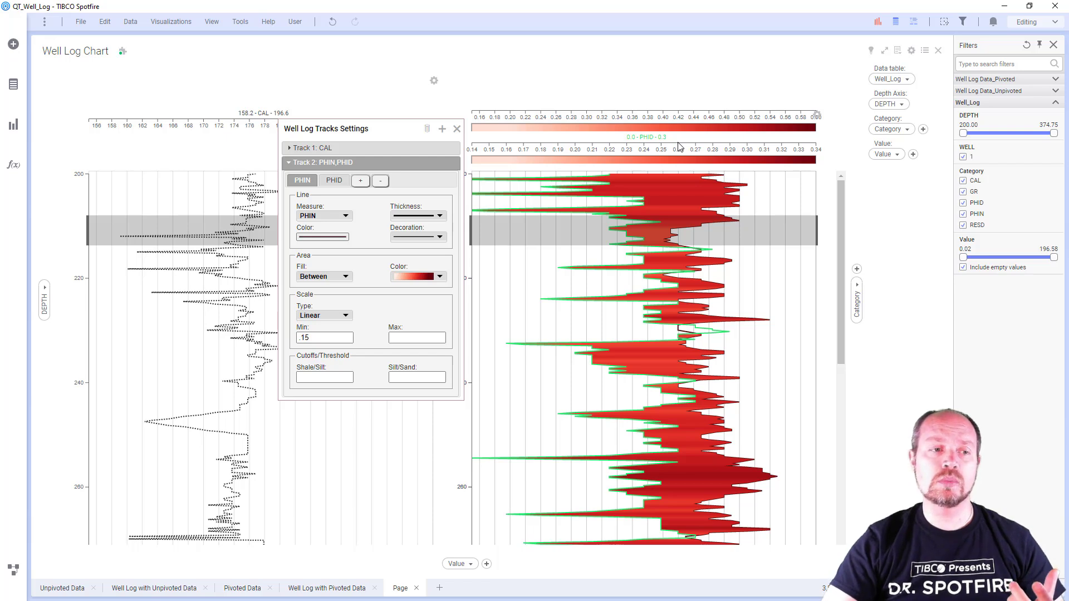
{"action": "mouse_move", "coordinate": [750, 137]}
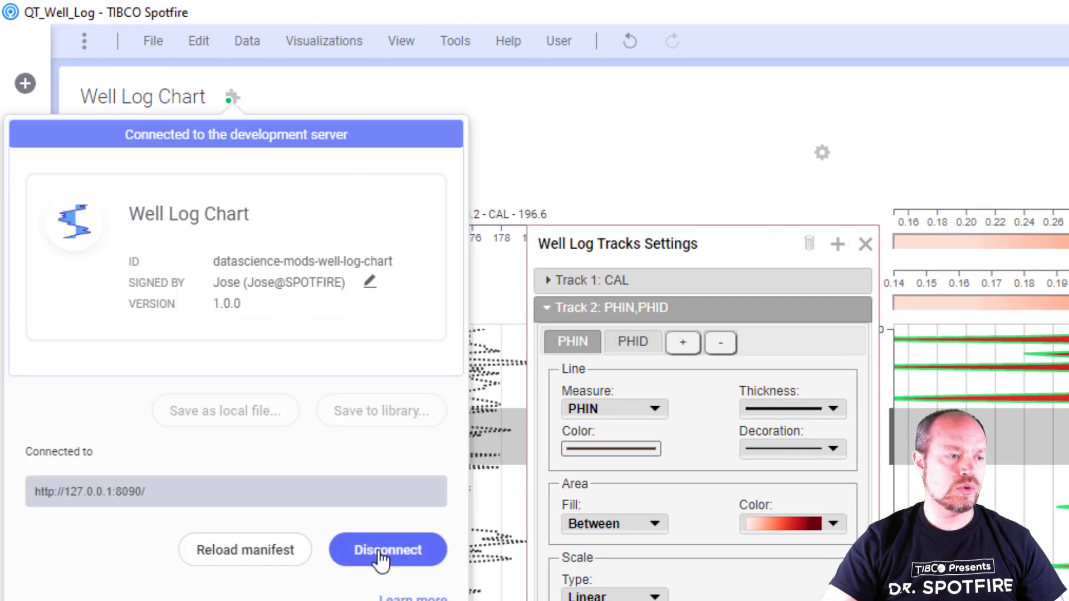
Disconnect the mod from the development server, start Save to library, then close the save dialog
{"action": "left_click", "coordinate": [387, 550]}
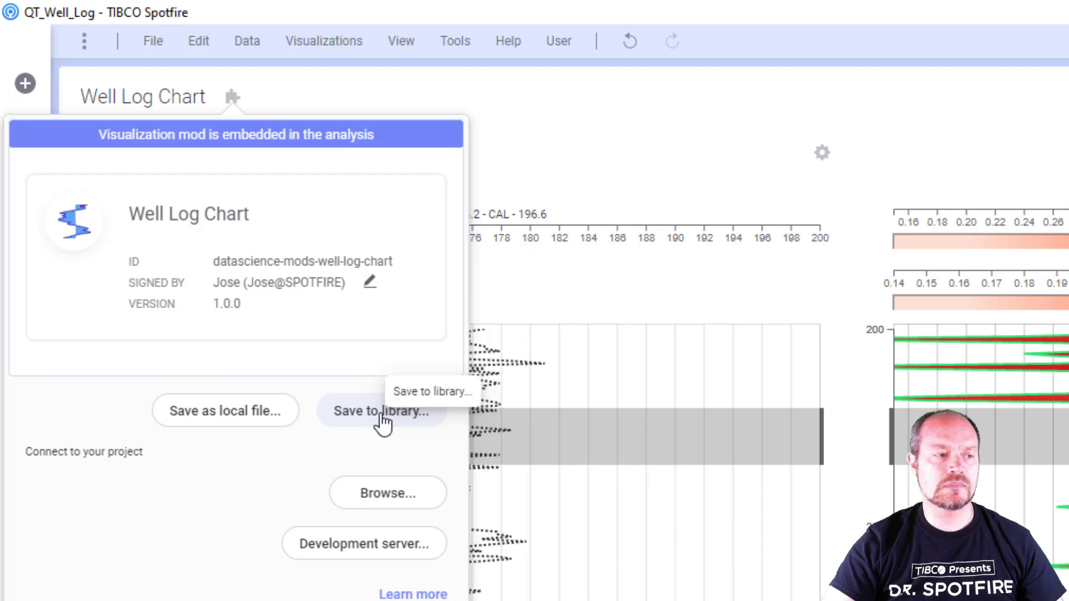
{"action": "left_click", "coordinate": [380, 411]}
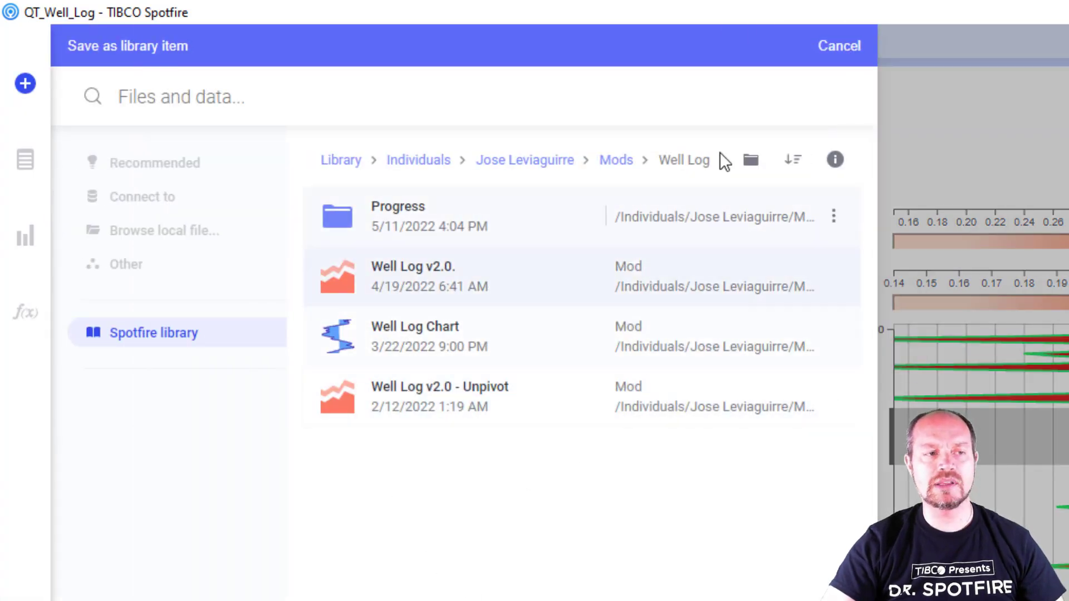
{"action": "left_click", "coordinate": [839, 46]}
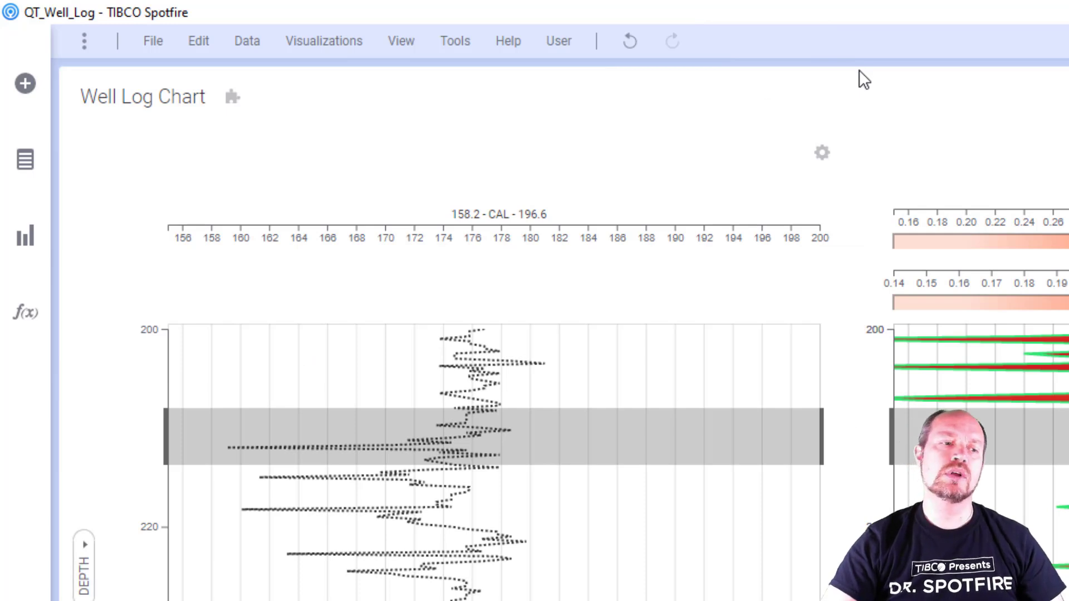
{"action": "mouse_move", "coordinate": [954, 150]}
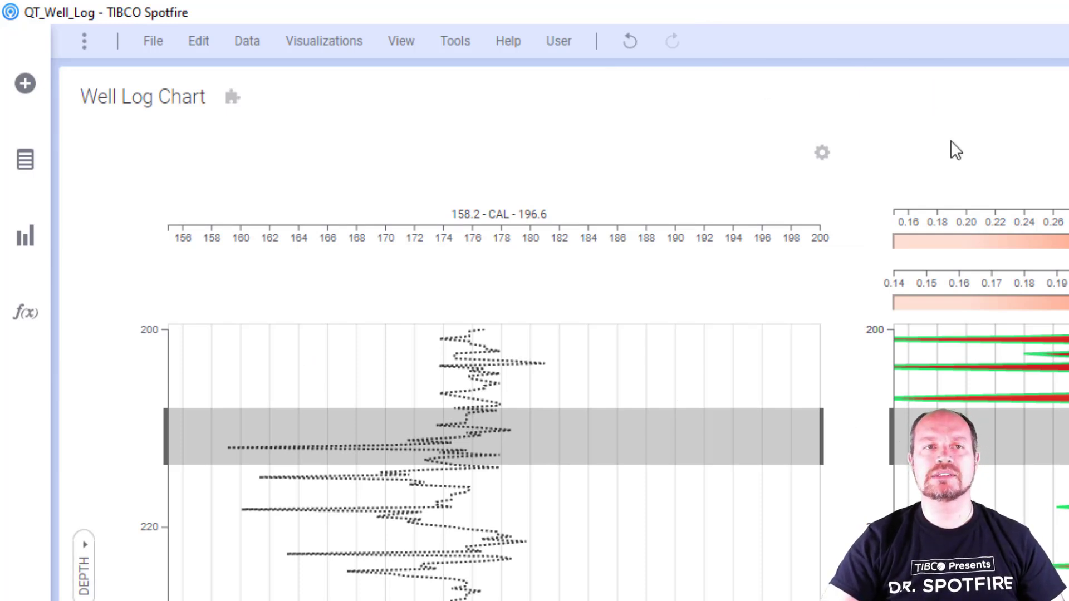